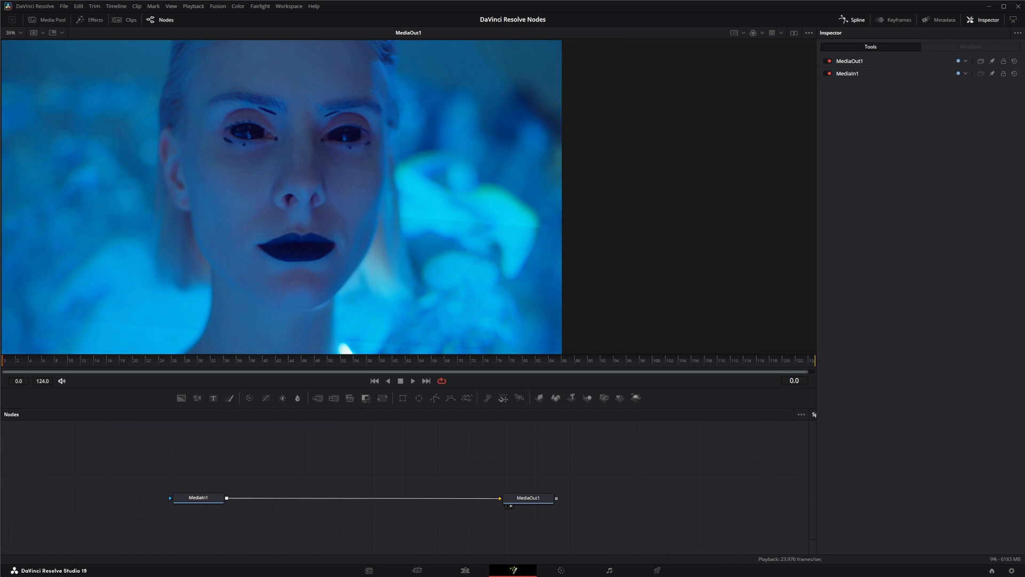
mouse_move(147, 404)
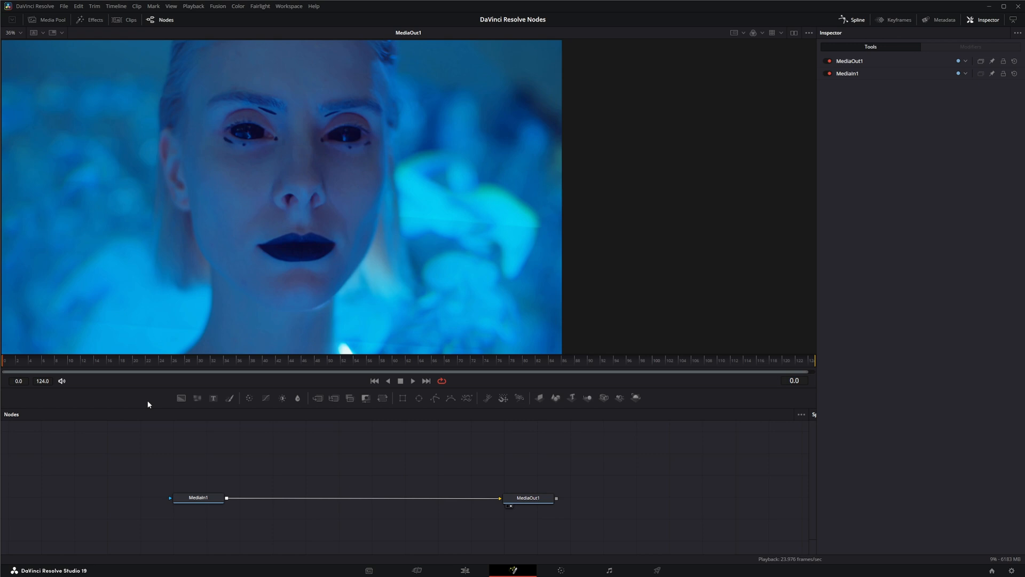
mouse_move(309, 464)
text(le)
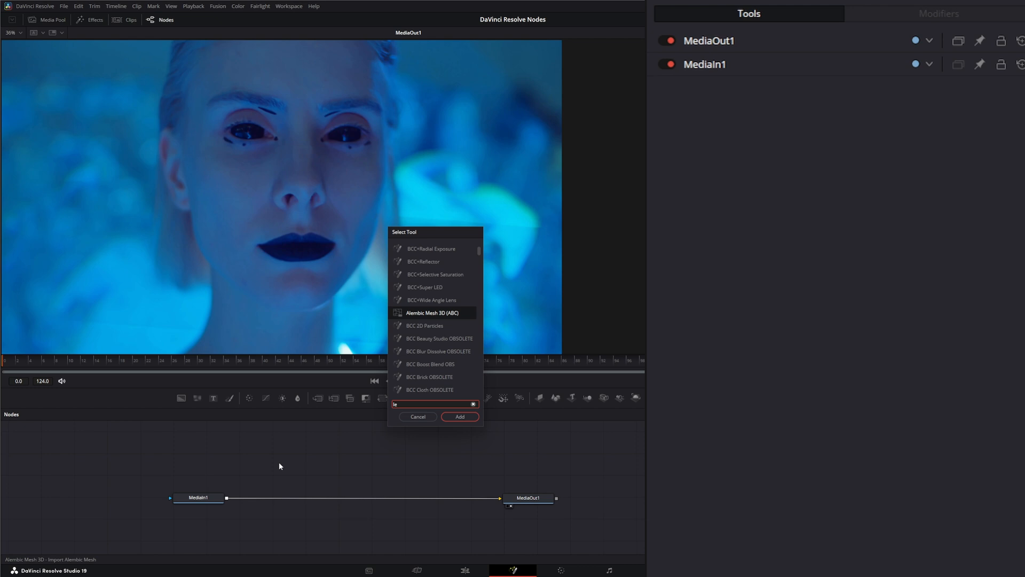
Add a Letterbox node between MediaIn1 and MediaOut1, with its Inspector controls showing
click(460, 416)
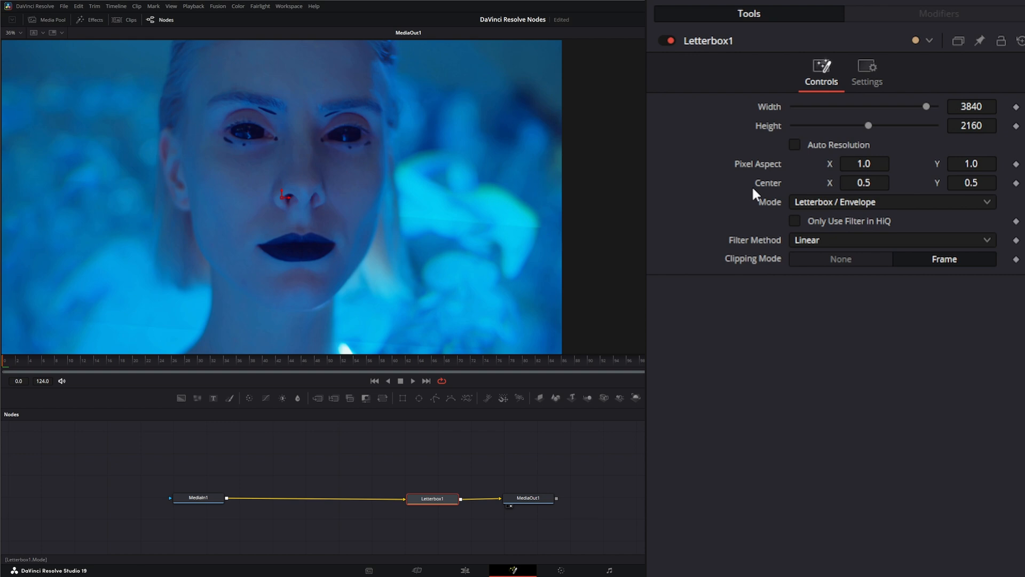
mouse_move(765, 116)
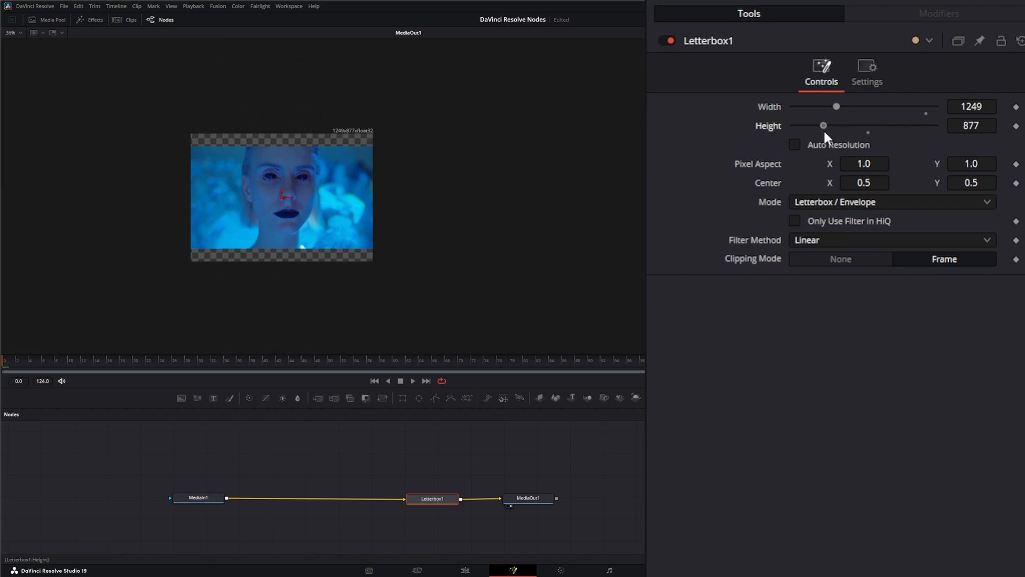
mouse_move(320, 192)
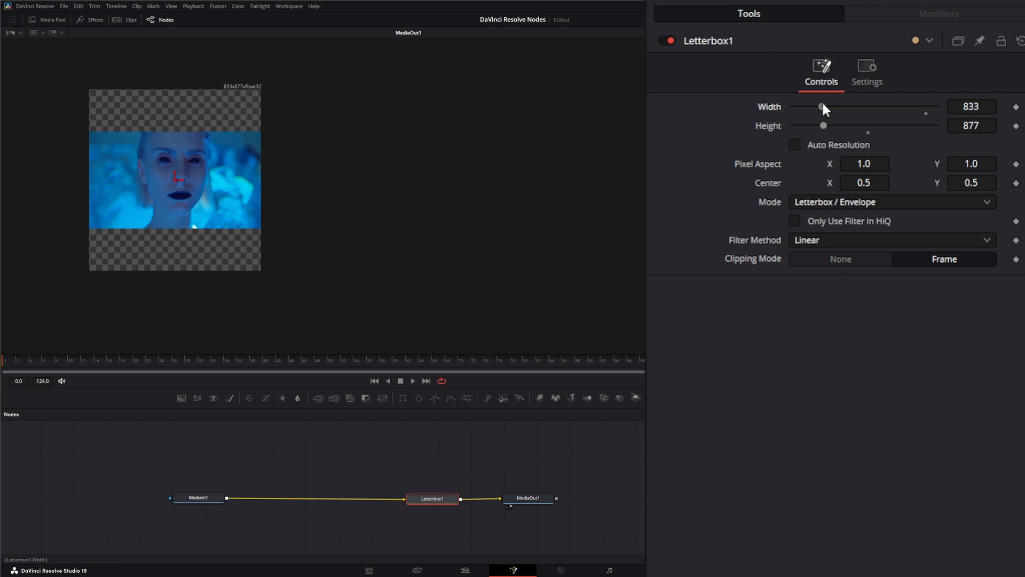
mouse_move(850, 182)
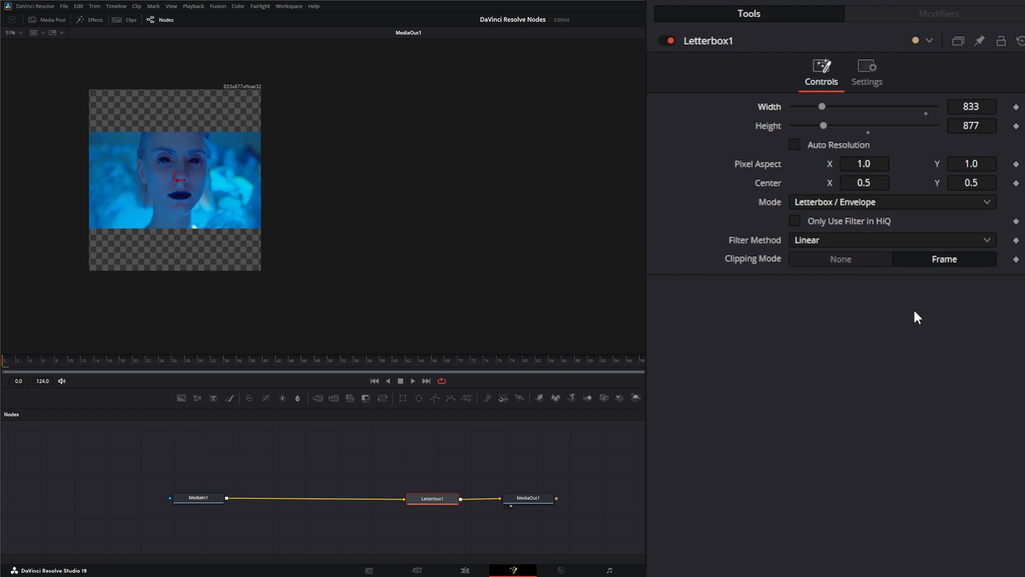
mouse_move(795, 145)
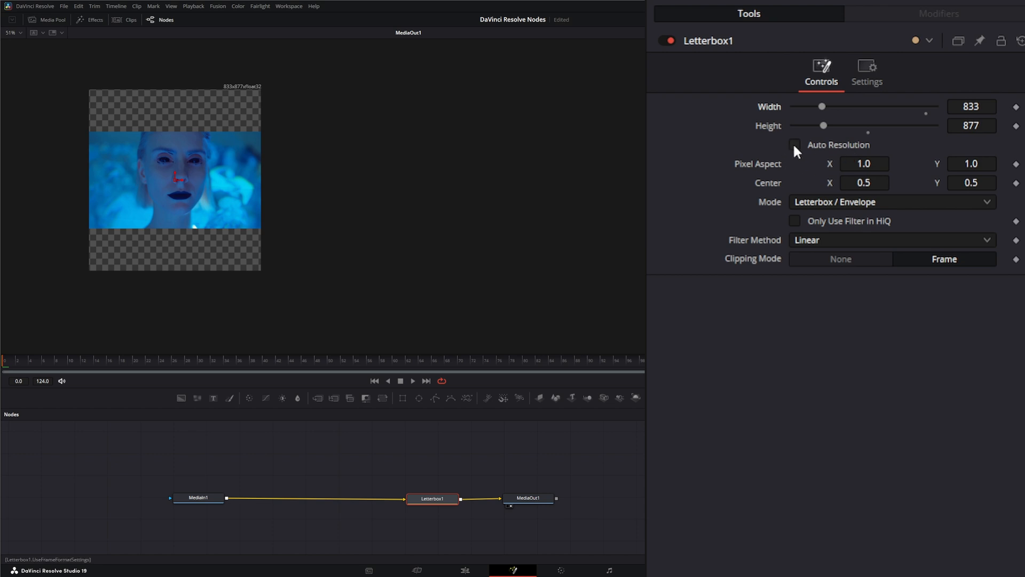
mouse_move(132, 261)
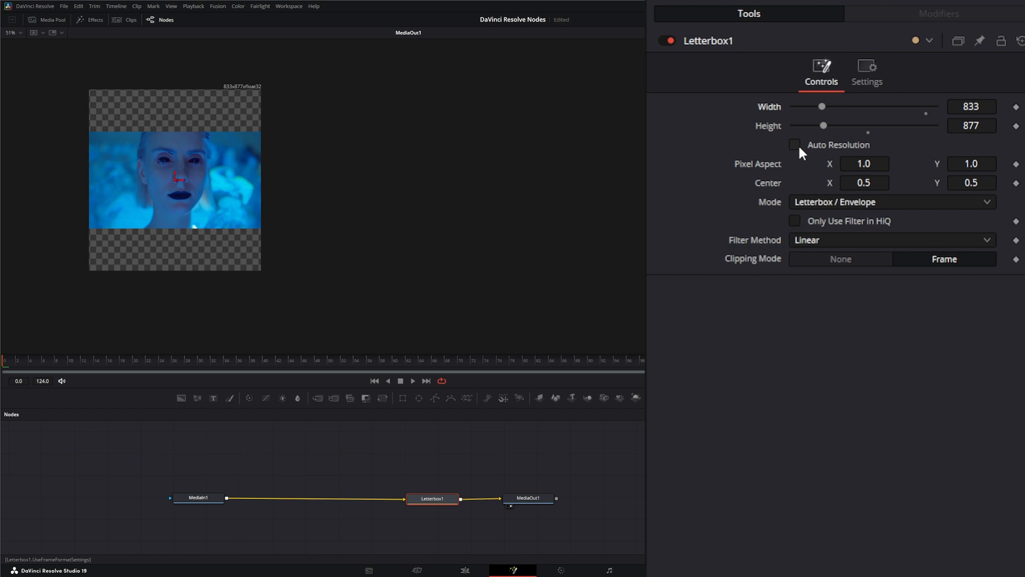
mouse_move(800, 149)
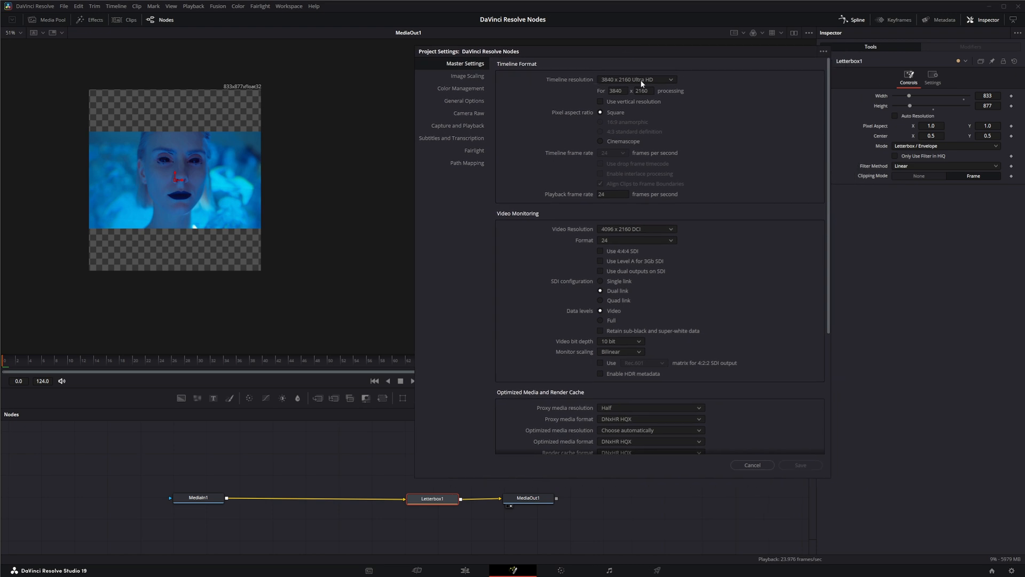
mouse_move(630, 85)
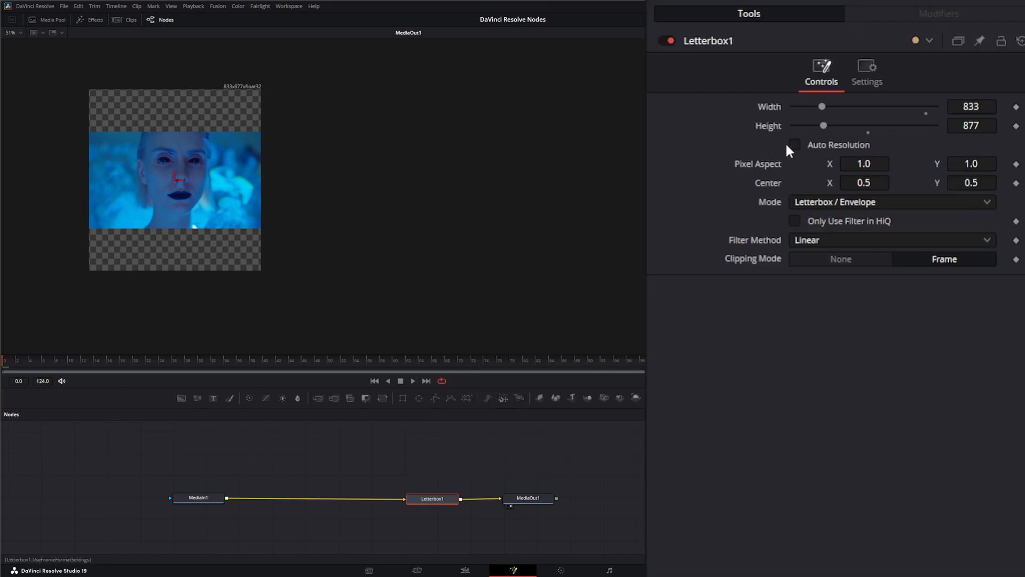
Toggle Auto Resolution in the Letterbox1 Inspector to match the 3840x2160 timeline
click(794, 145)
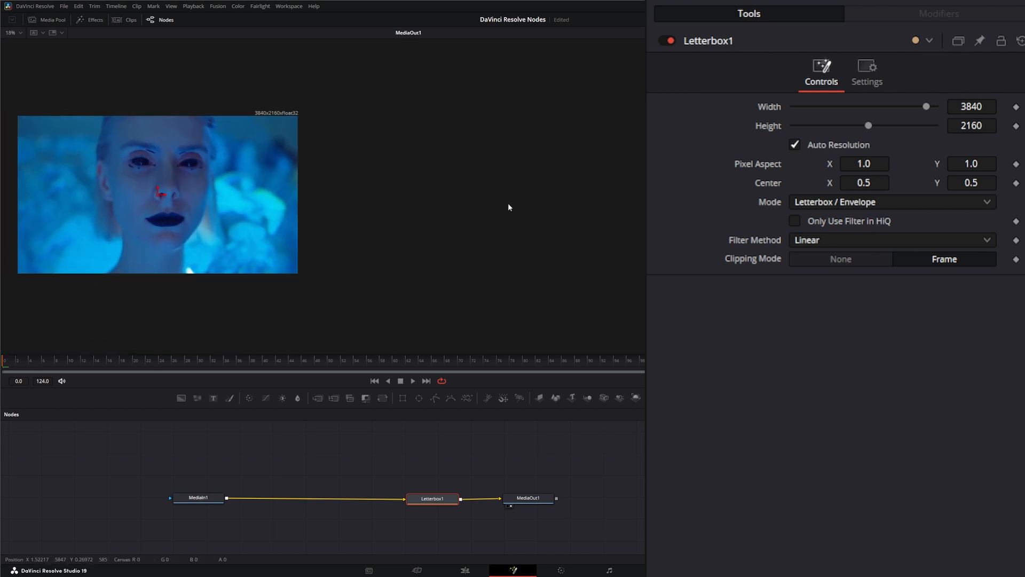
mouse_move(353, 181)
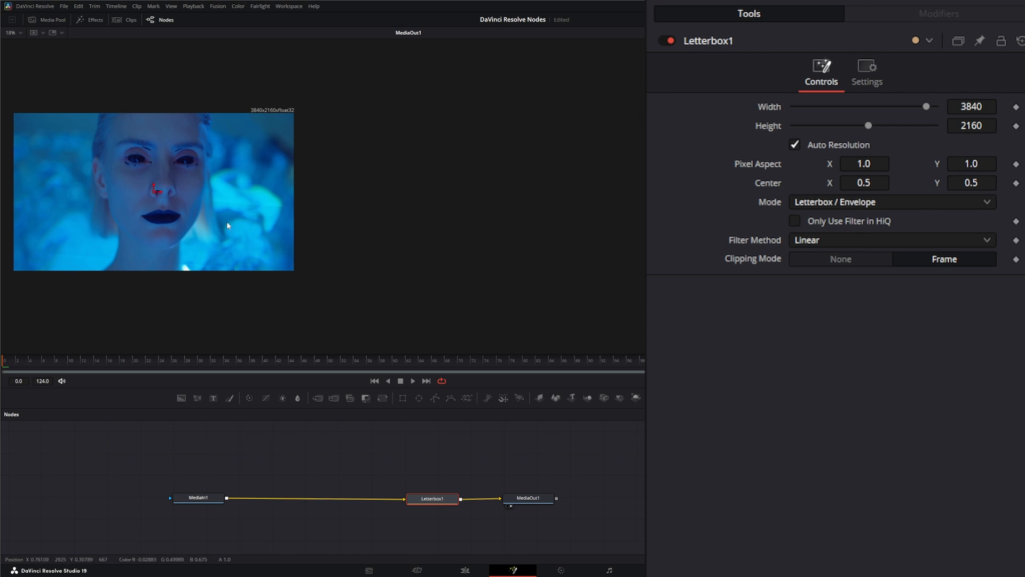
mouse_move(225, 136)
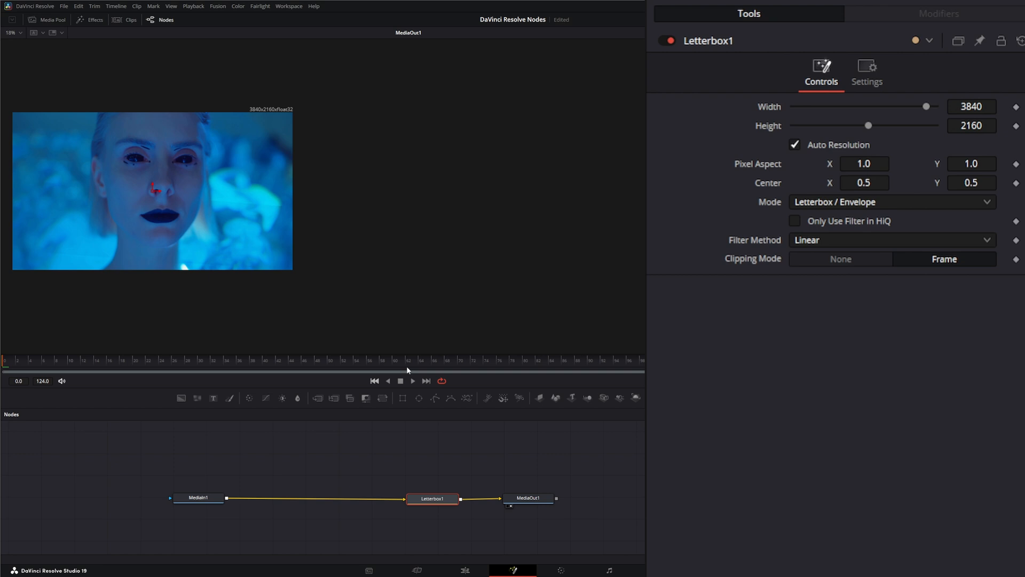
mouse_move(787, 312)
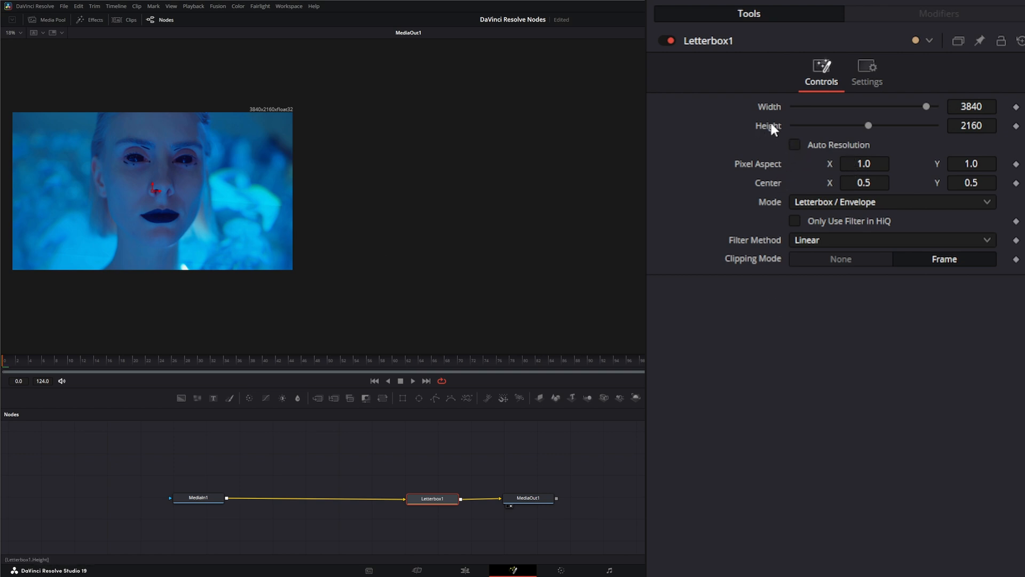
mouse_move(778, 495)
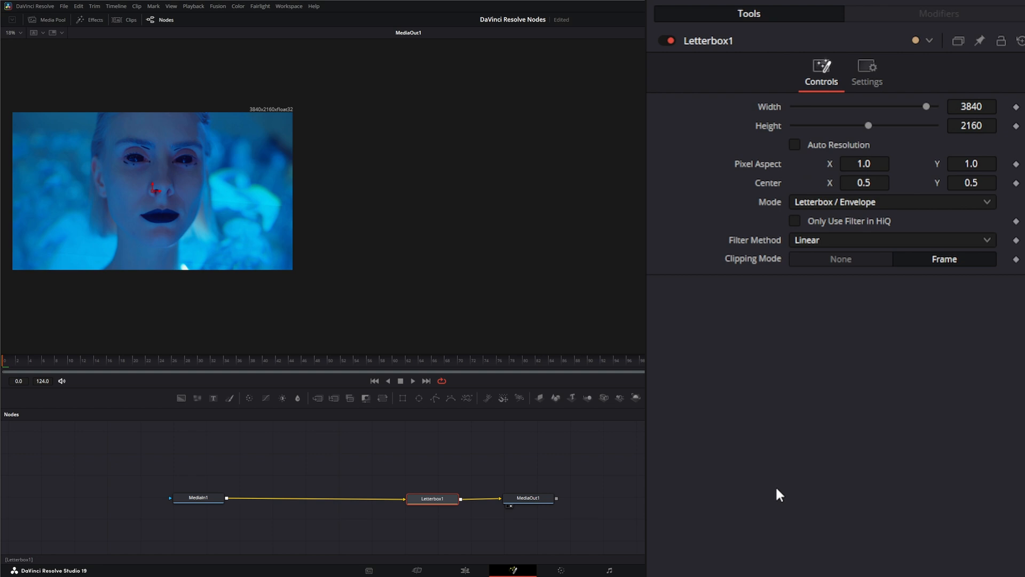
mouse_move(536, 568)
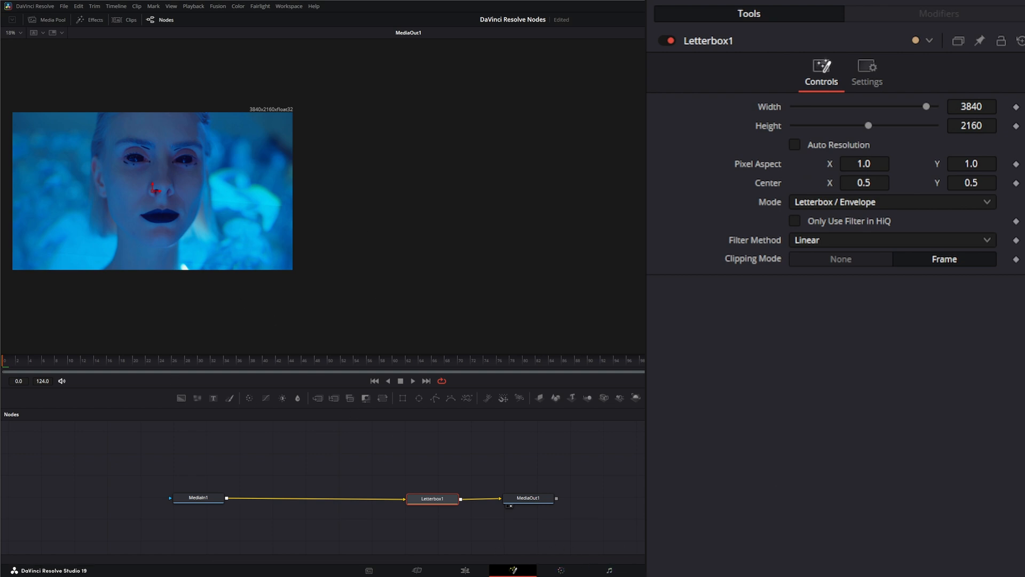
mouse_move(760, 113)
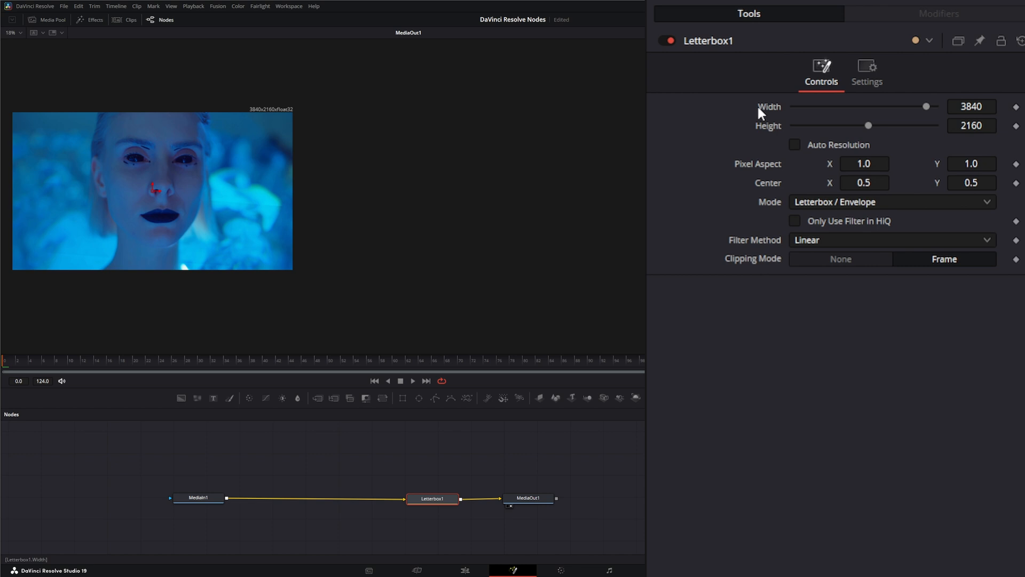
Apply the 4K Full Aperture (Super 35) frame format to the Letterbox output via Width
right_click(769, 107)
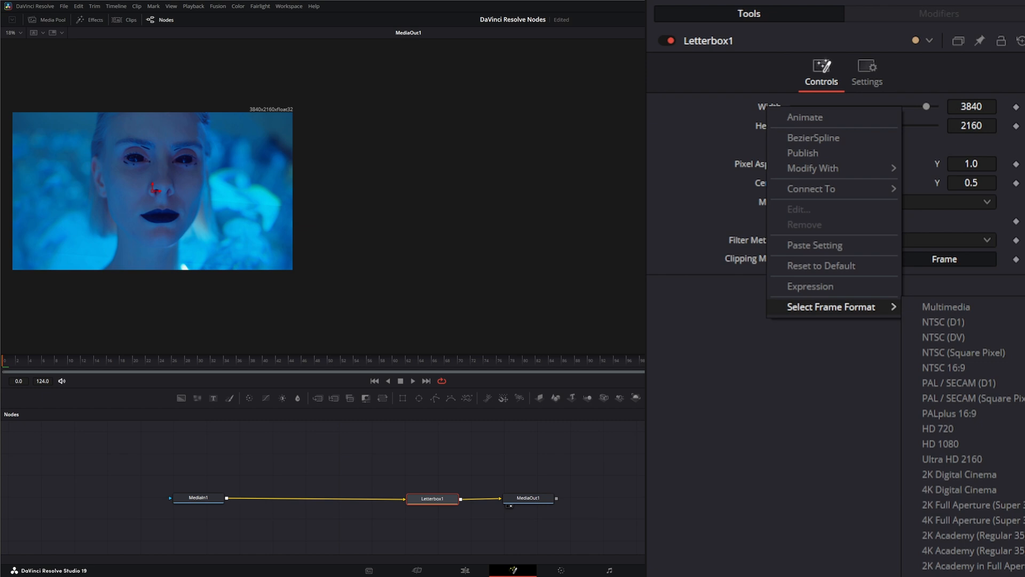
mouse_move(961, 535)
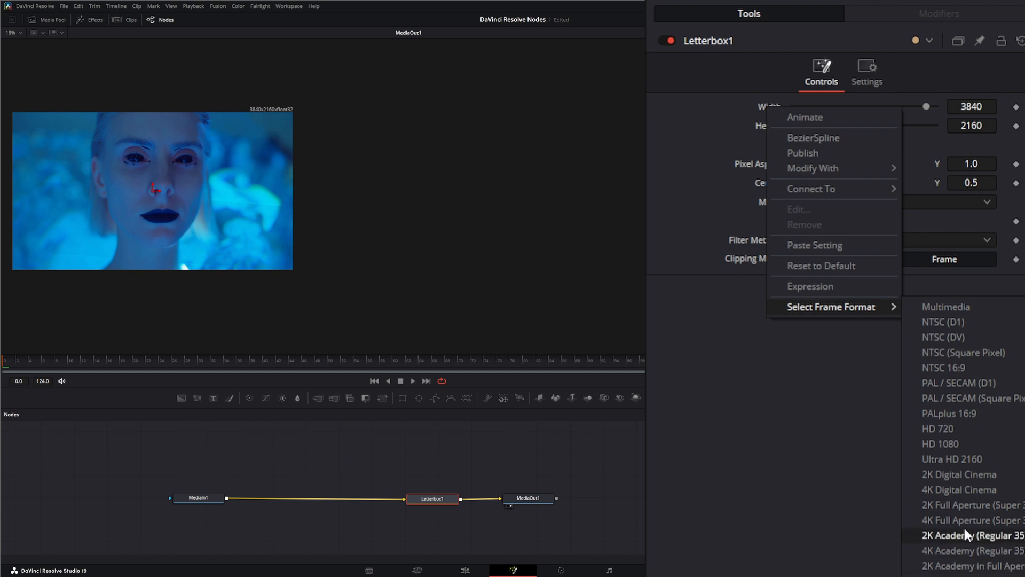
mouse_move(971, 519)
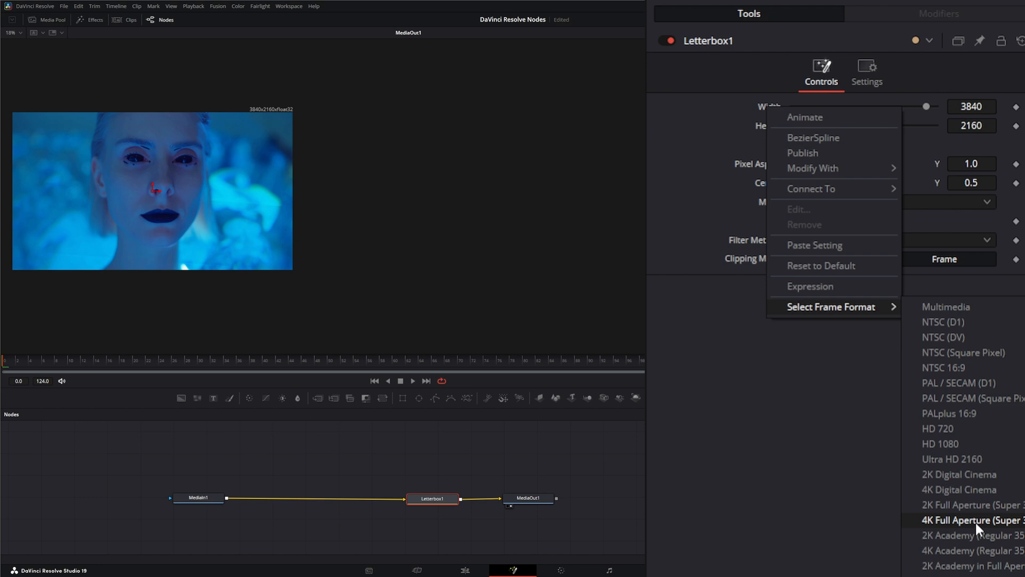
mouse_move(974, 530)
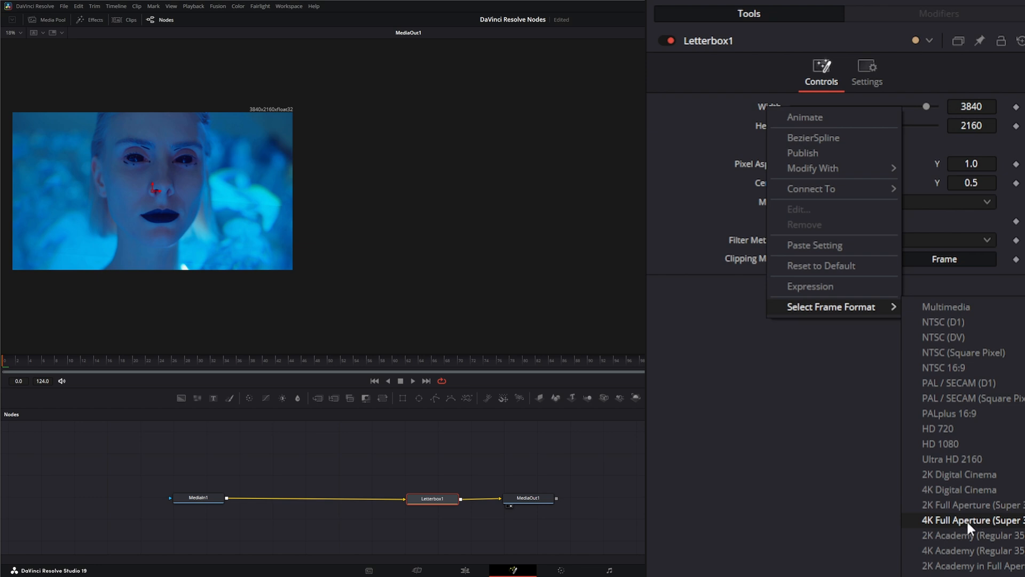
click(972, 519)
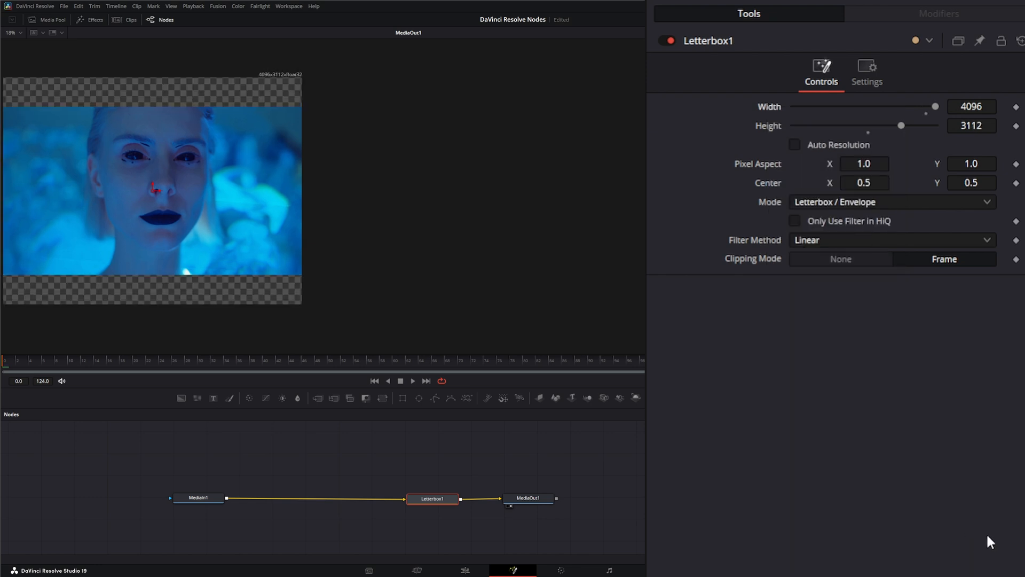
mouse_move(203, 228)
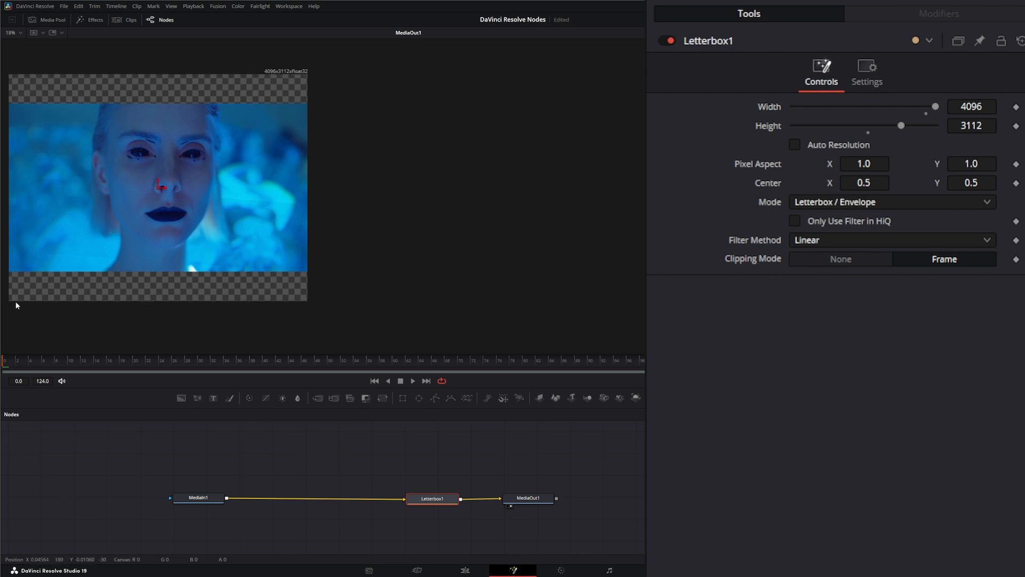
click(11, 33)
text(2160)
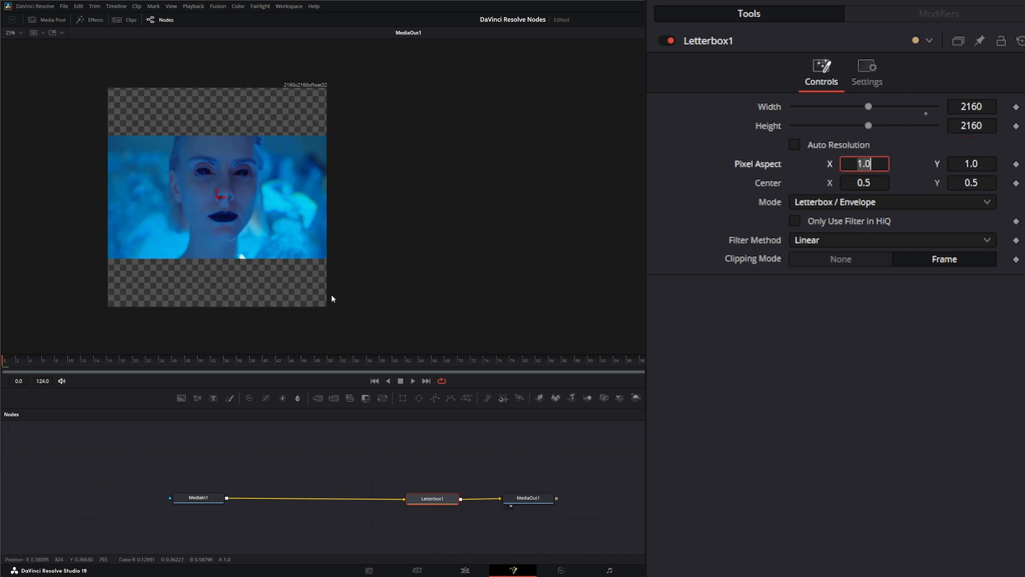
mouse_move(788, 196)
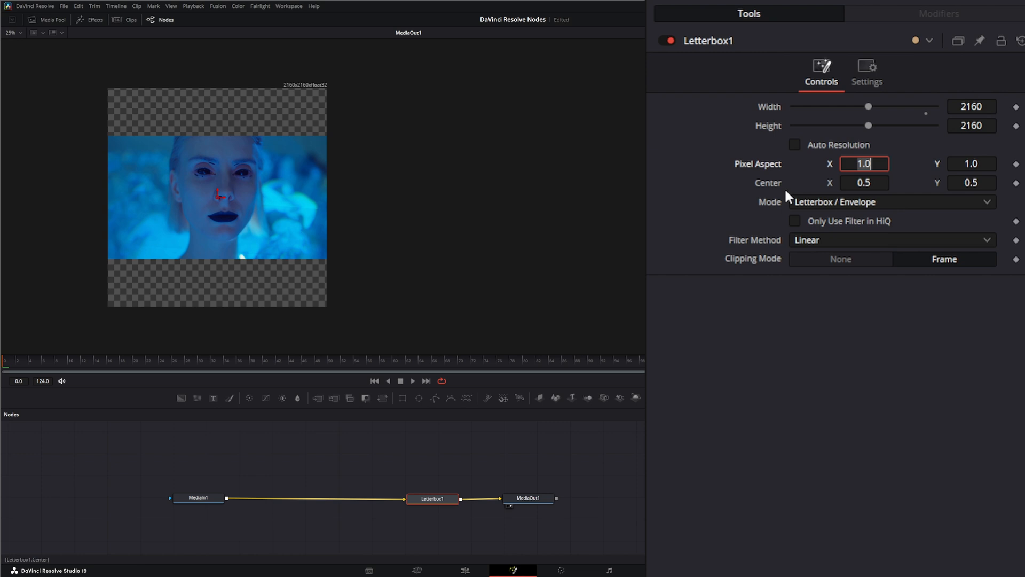
mouse_move(798, 210)
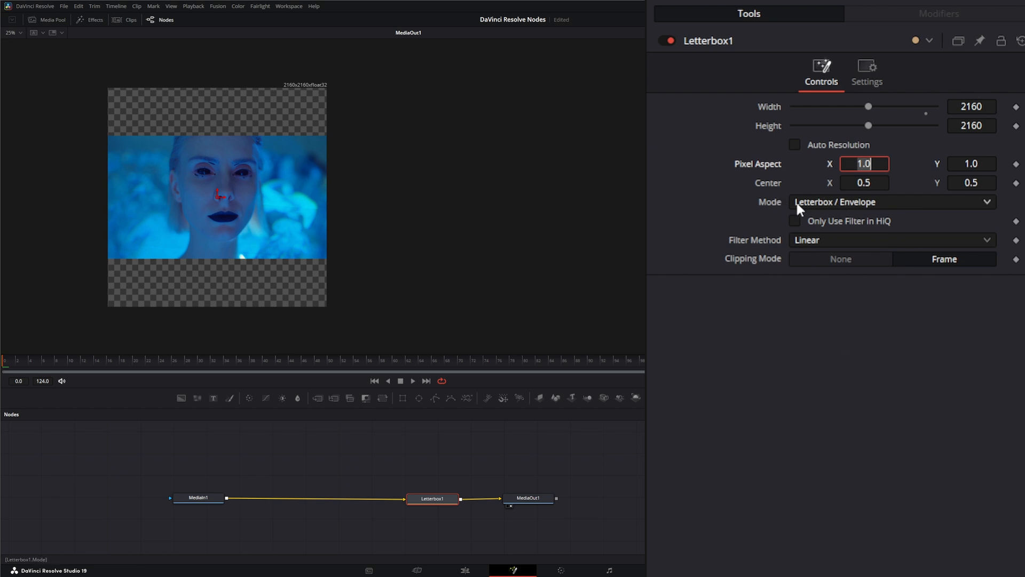
mouse_move(818, 338)
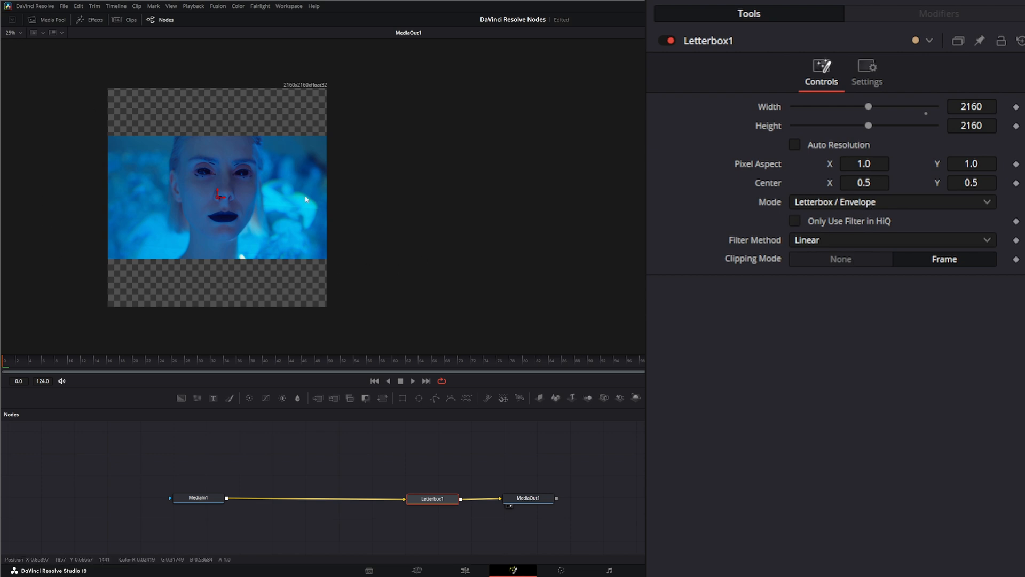
mouse_move(779, 202)
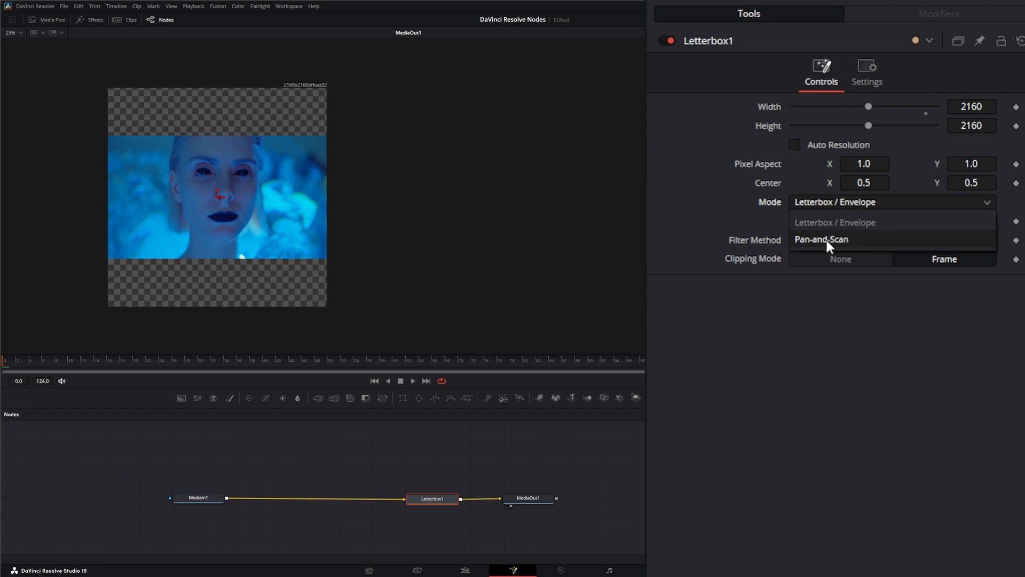
Switch Letterbox mode to Pan-and-Scan and drag the Center handle to reframe sideways
click(821, 238)
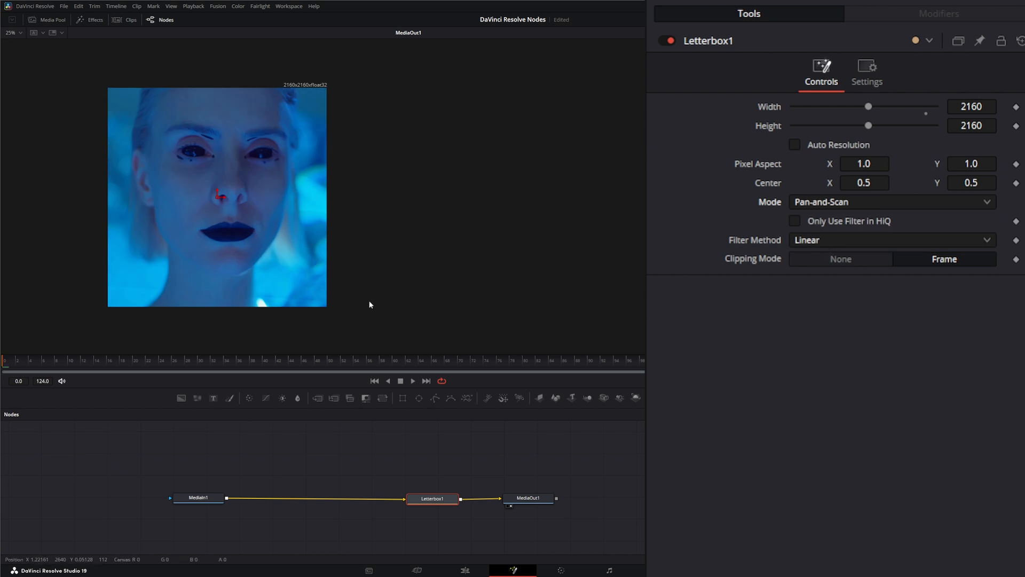
mouse_move(335, 91)
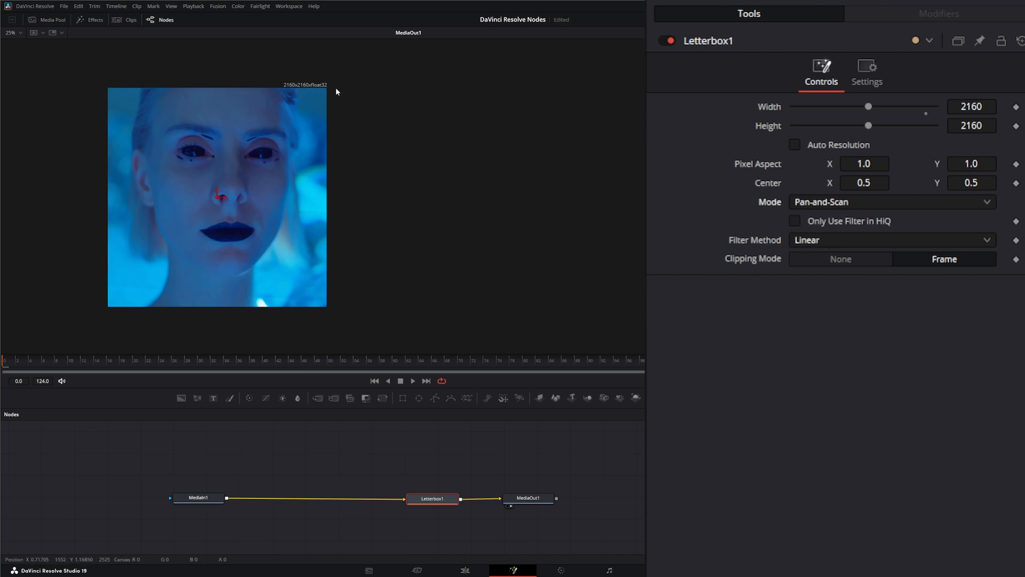
mouse_move(104, 246)
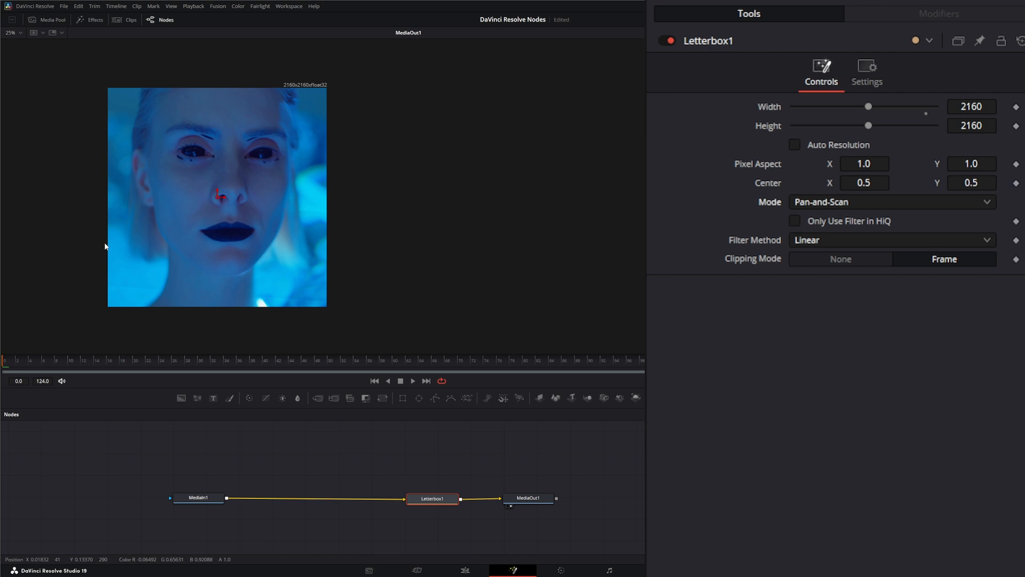
mouse_move(355, 249)
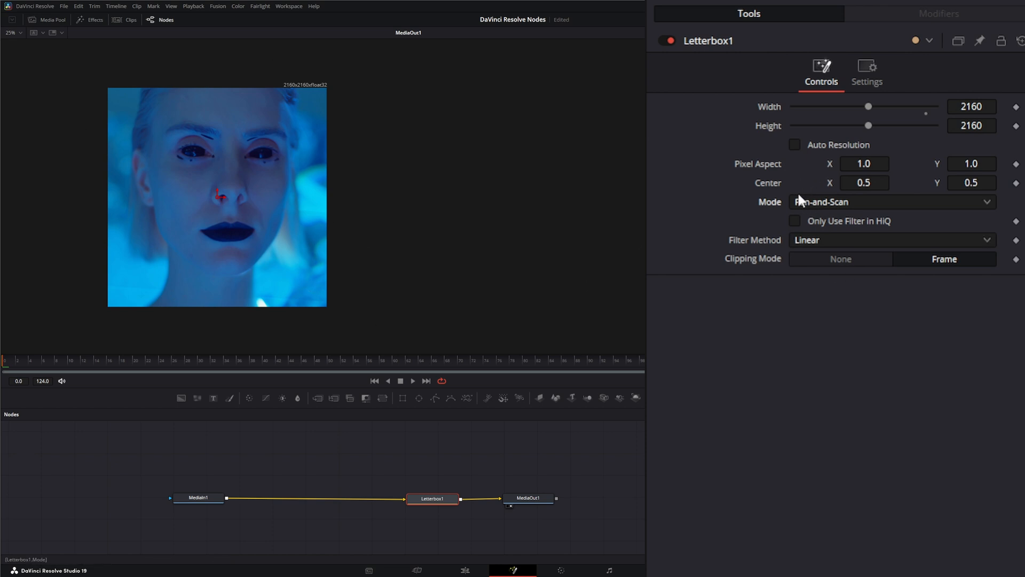
mouse_move(255, 216)
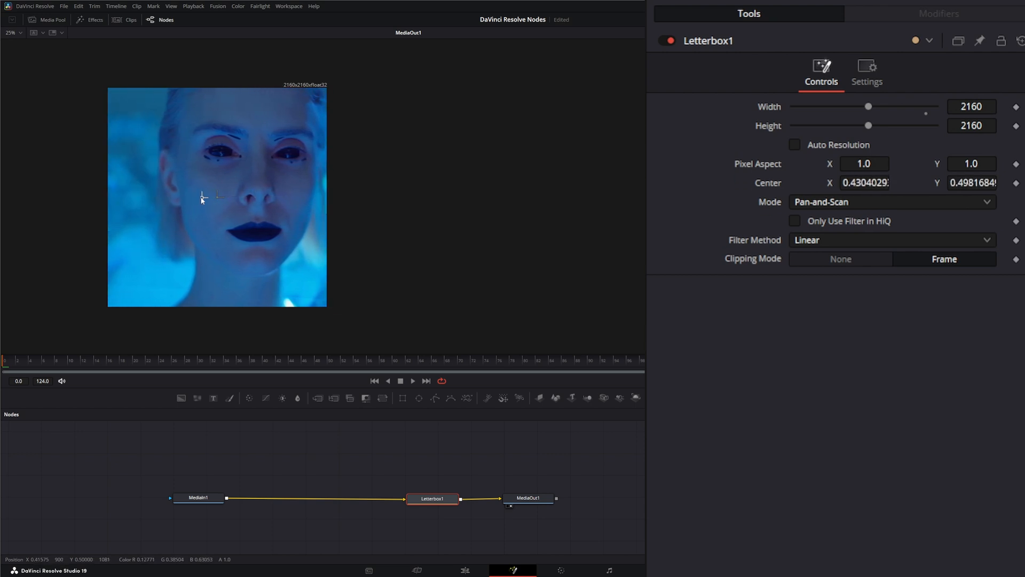
drag(203, 197, 225, 199)
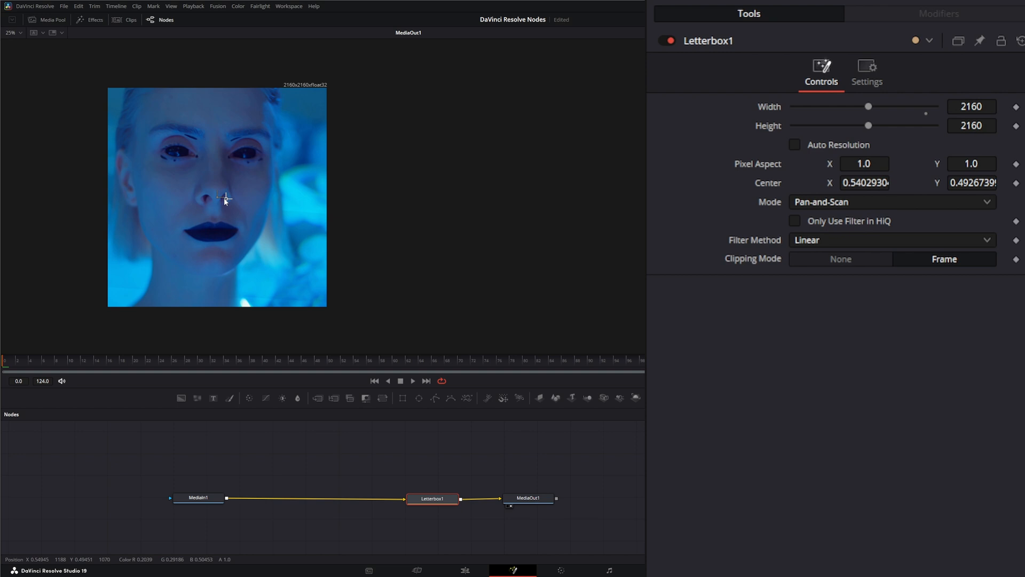
drag(225, 199, 210, 199)
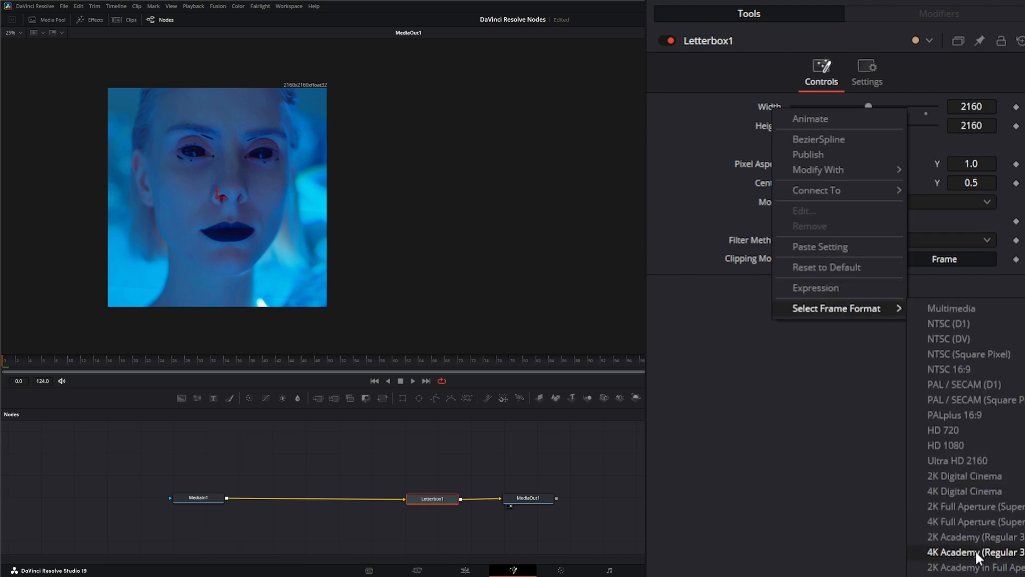
Apply 4K Academy (3656x2664), set Letterbox / Envelope mode, and try Pixel Aspect X 0.684
click(974, 552)
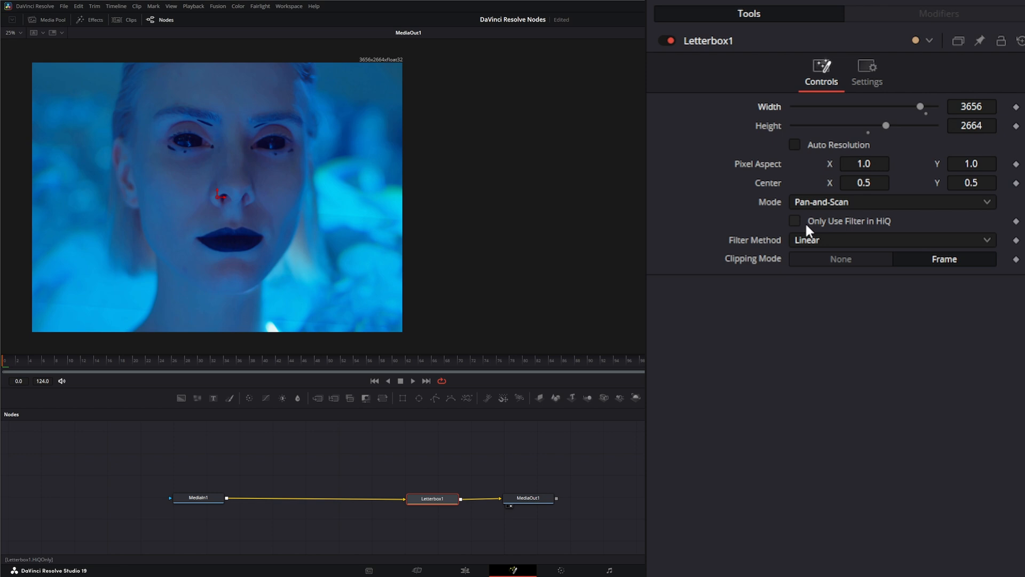
click(889, 202)
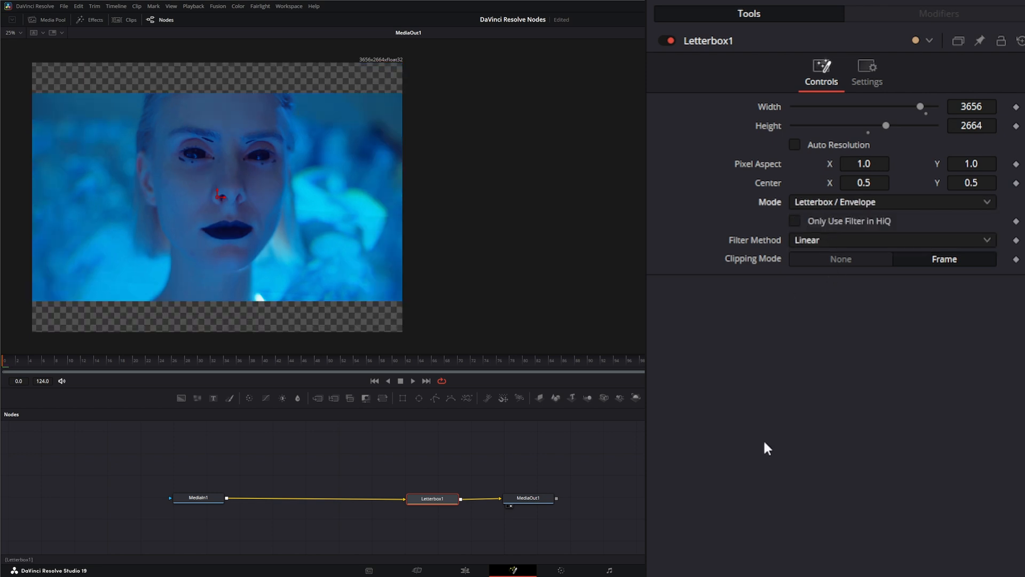
mouse_move(748, 347)
text(94)
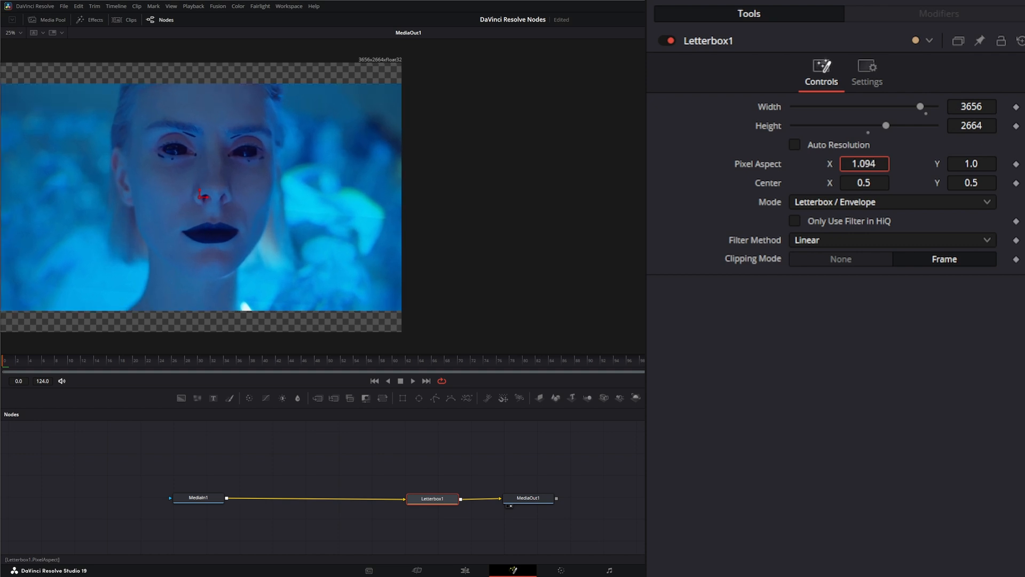
text(0.684)
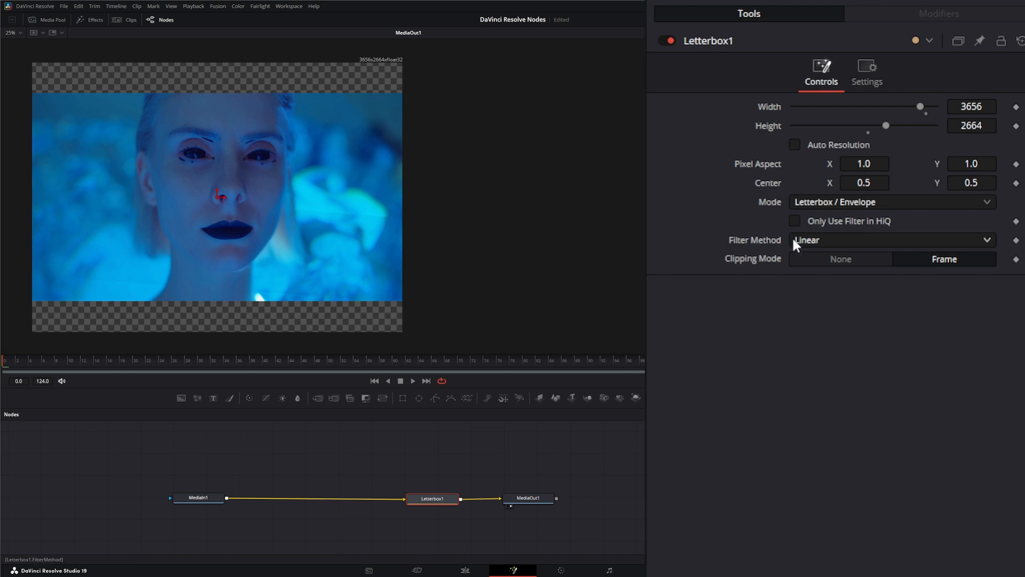
mouse_move(777, 248)
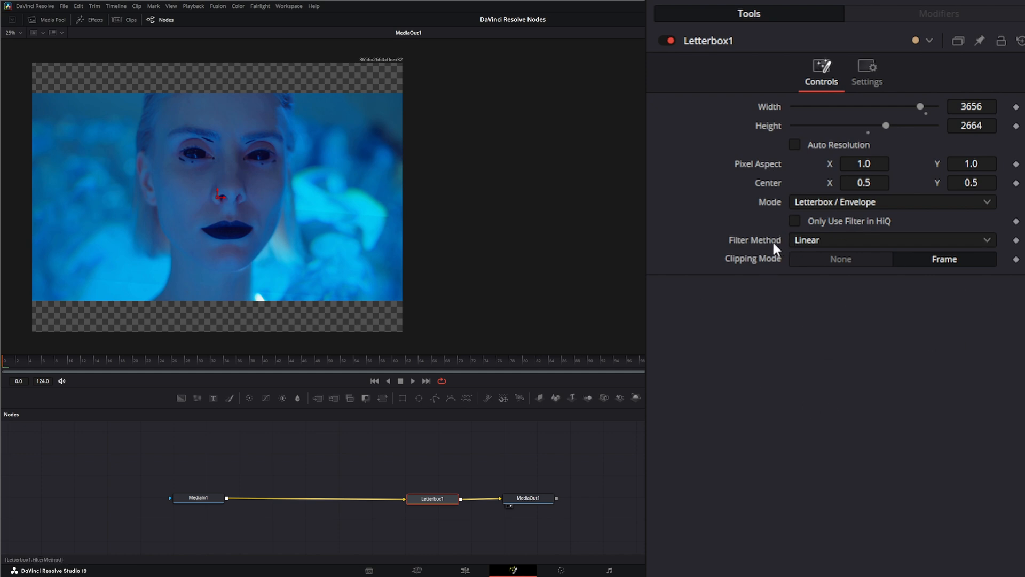
click(794, 221)
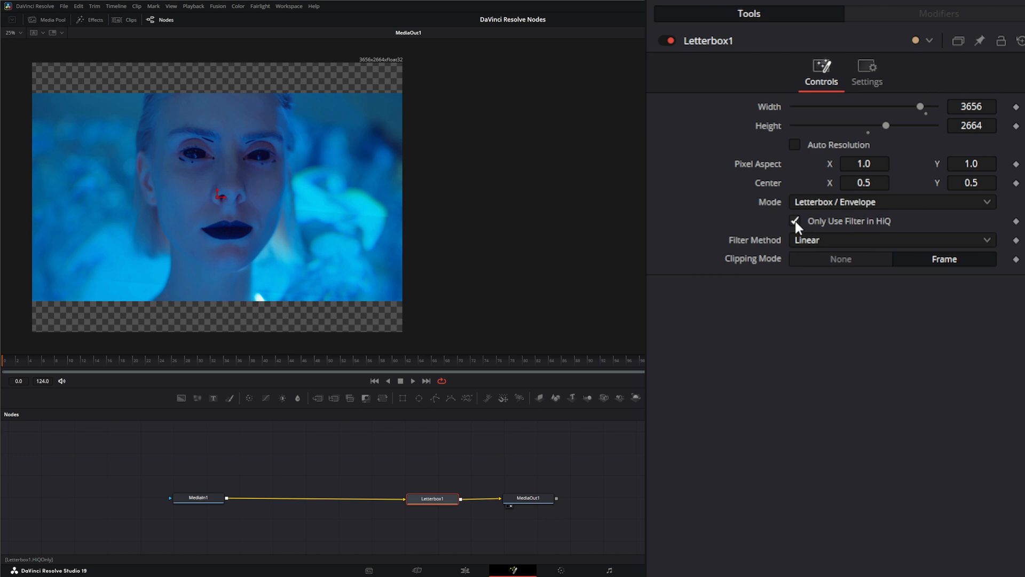
click(795, 221)
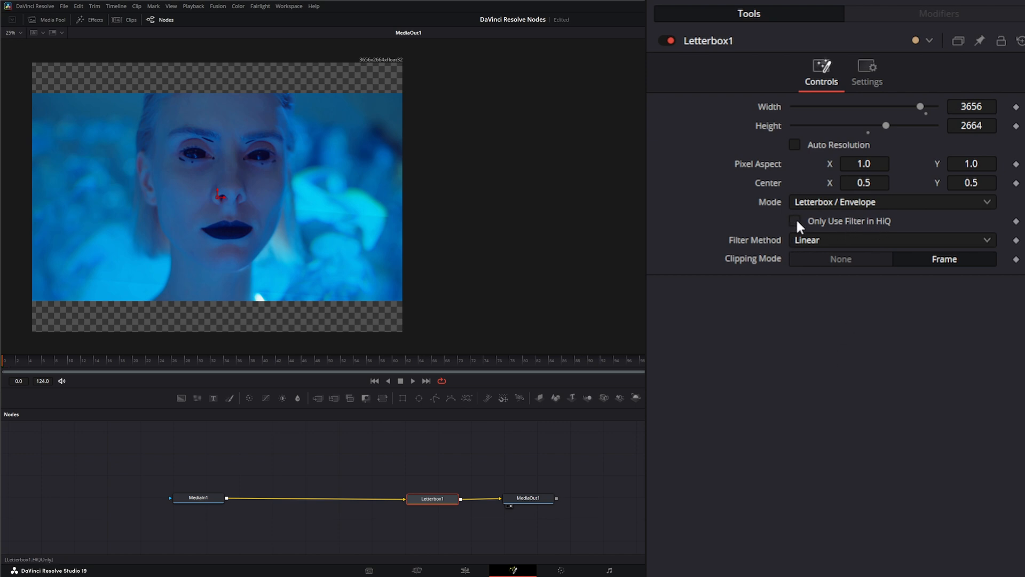
mouse_move(769, 318)
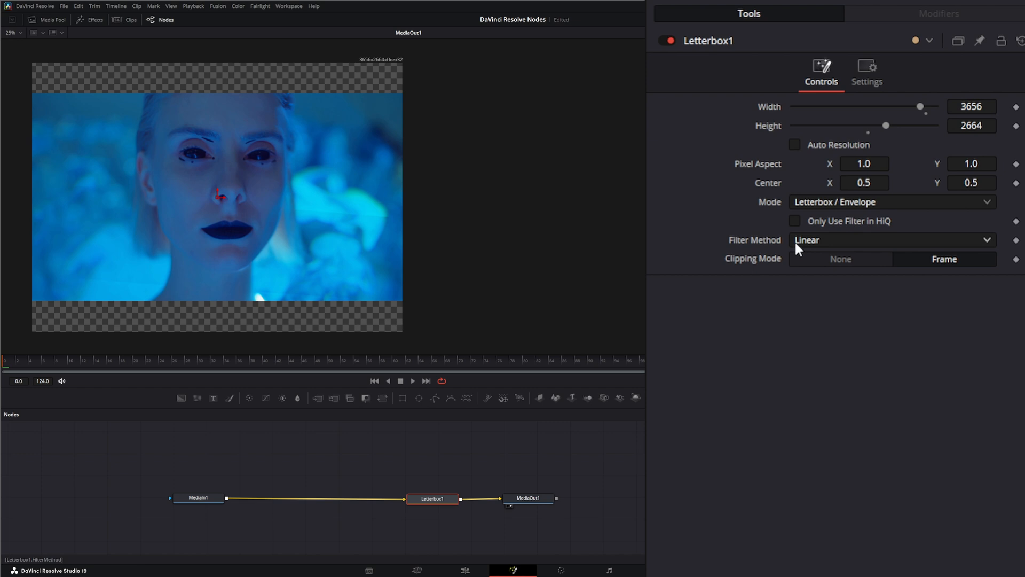
click(889, 239)
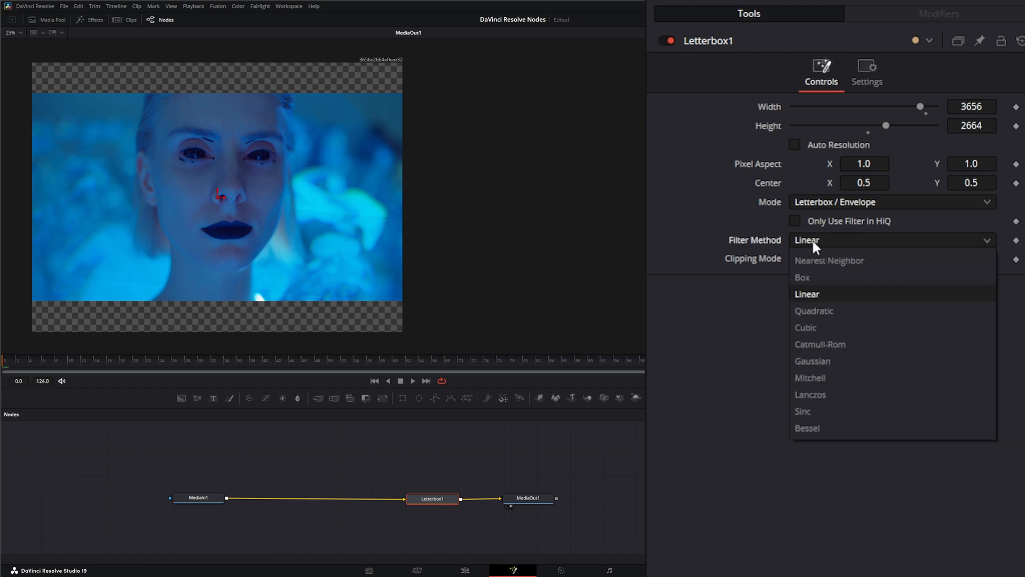
mouse_move(863, 377)
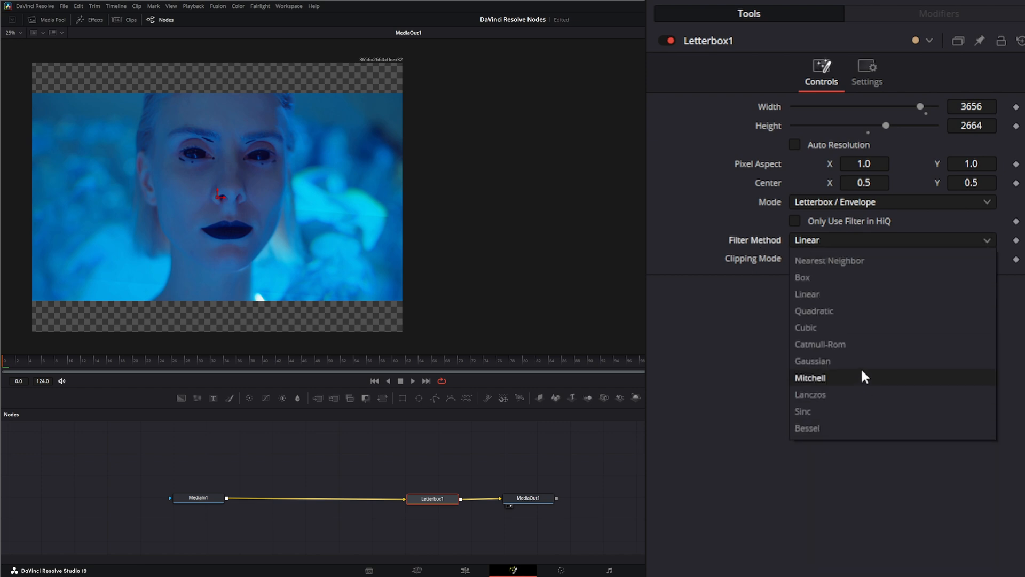
mouse_move(843, 293)
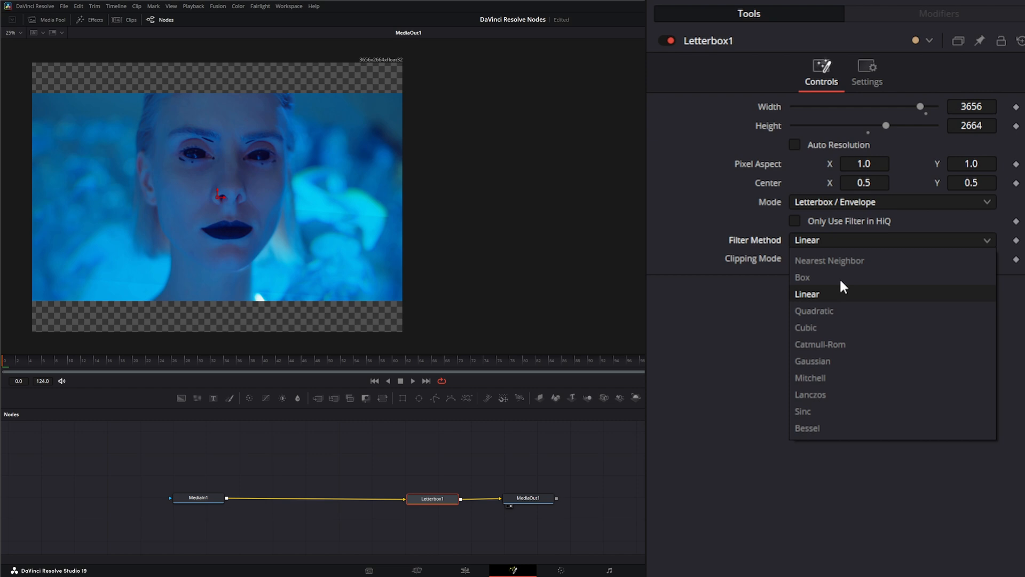
mouse_move(838, 270)
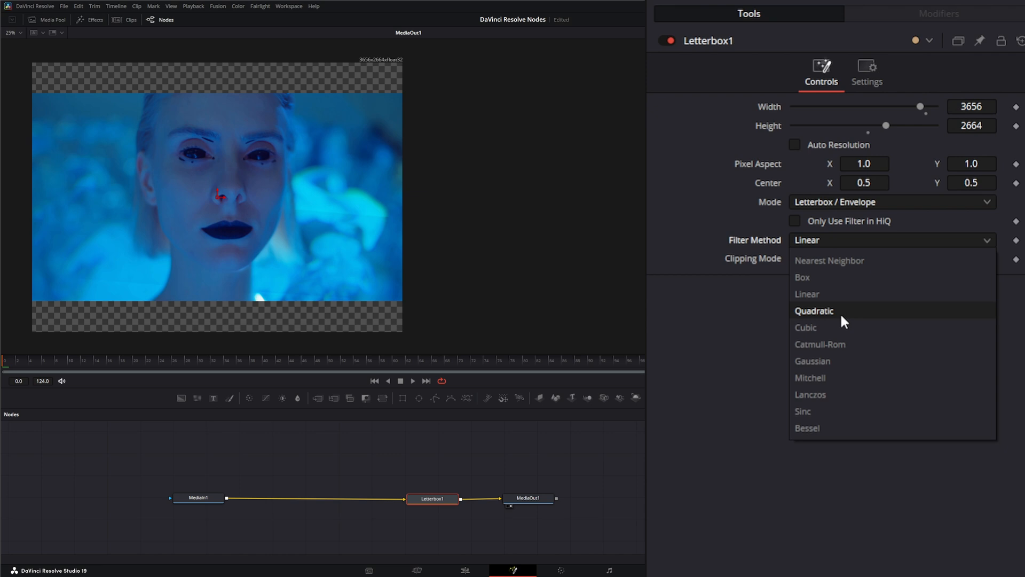
mouse_move(835, 343)
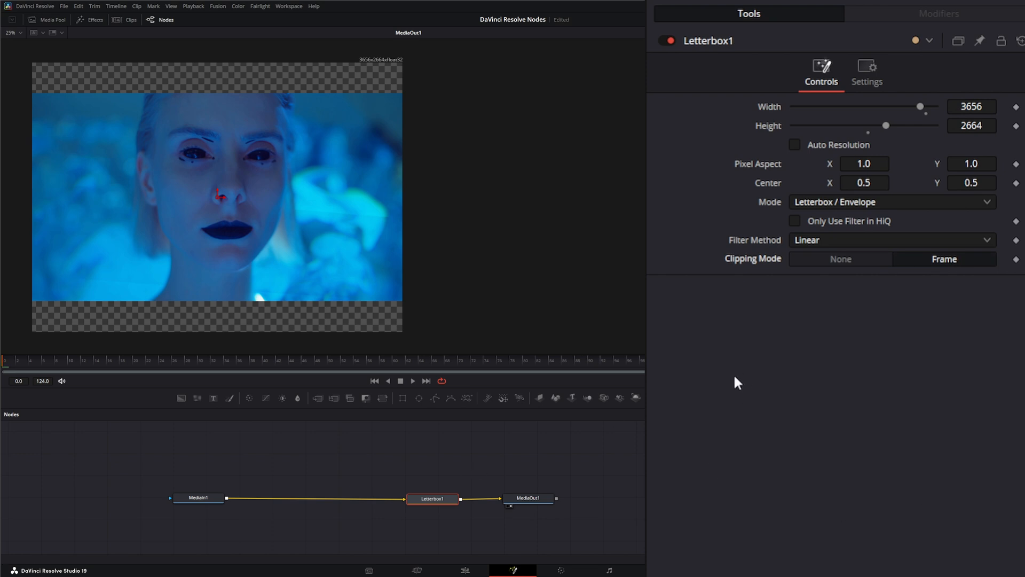
mouse_move(231, 317)
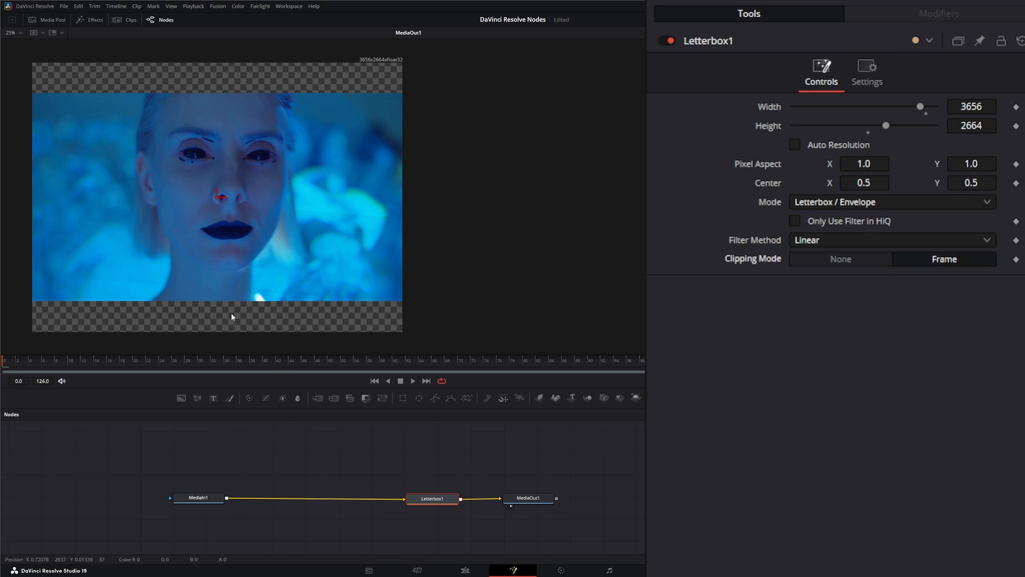
mouse_move(425, 293)
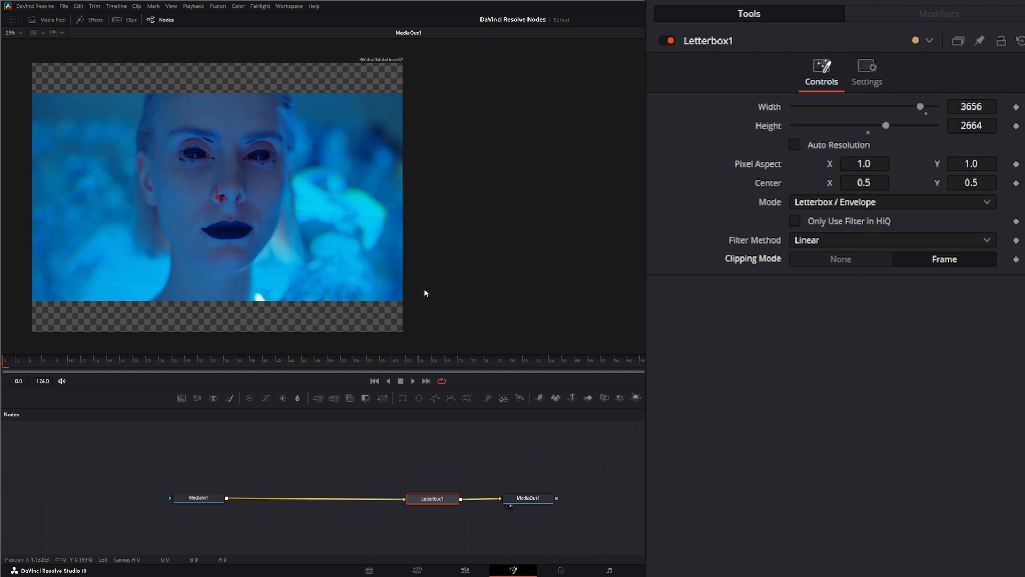
mouse_move(91, 322)
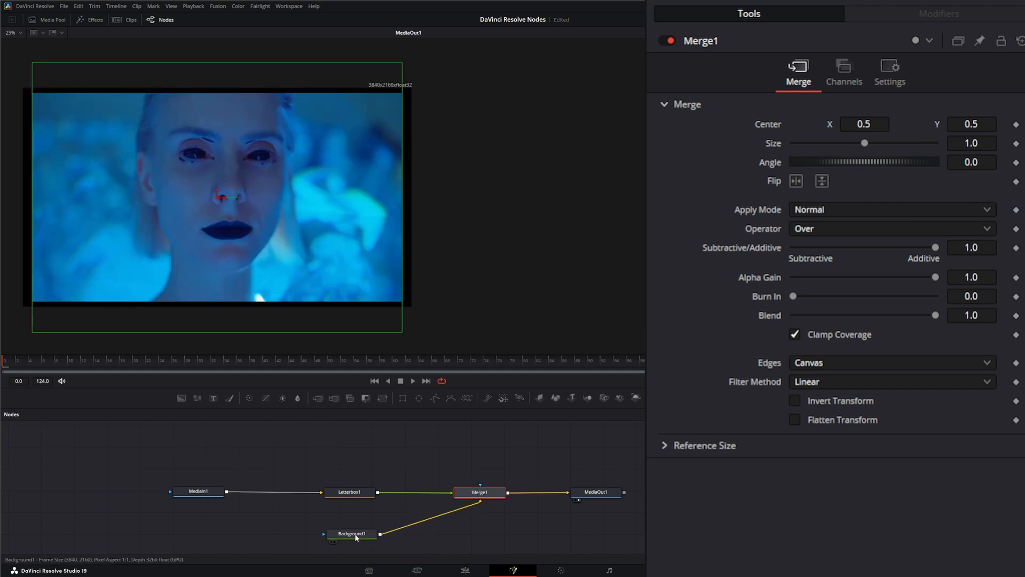
Select Background1 to check its solid black color behind the Merge
click(352, 533)
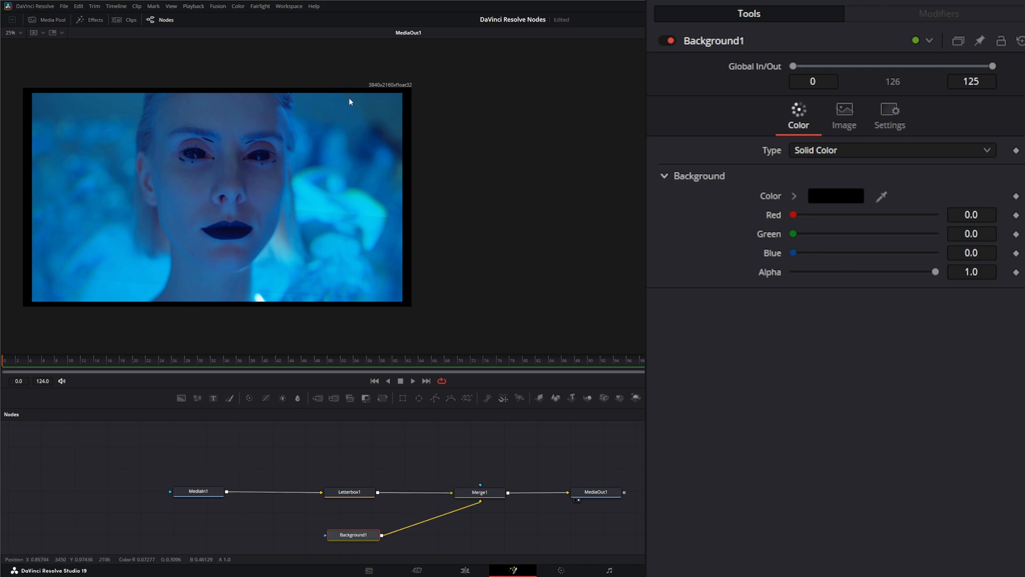
mouse_move(438, 152)
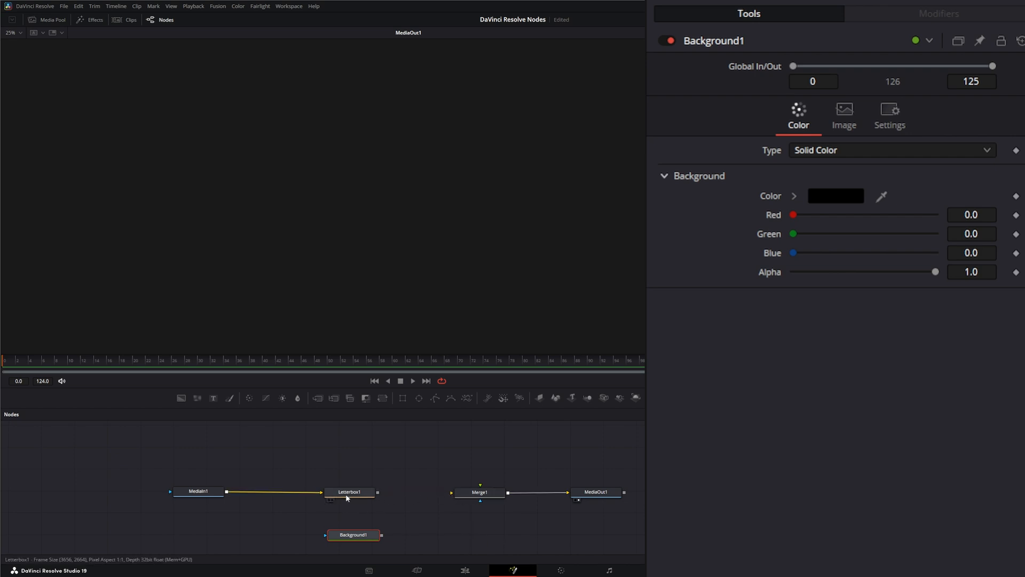
Connect Background1 into Letterbox1_1 and show Letterbox1_1's mode options
click(349, 492)
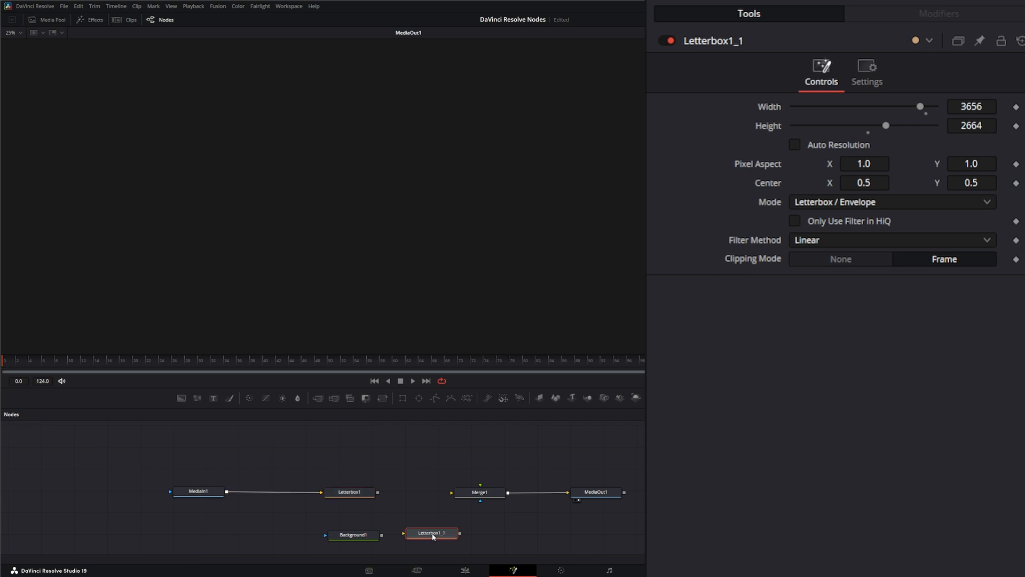
click(295, 534)
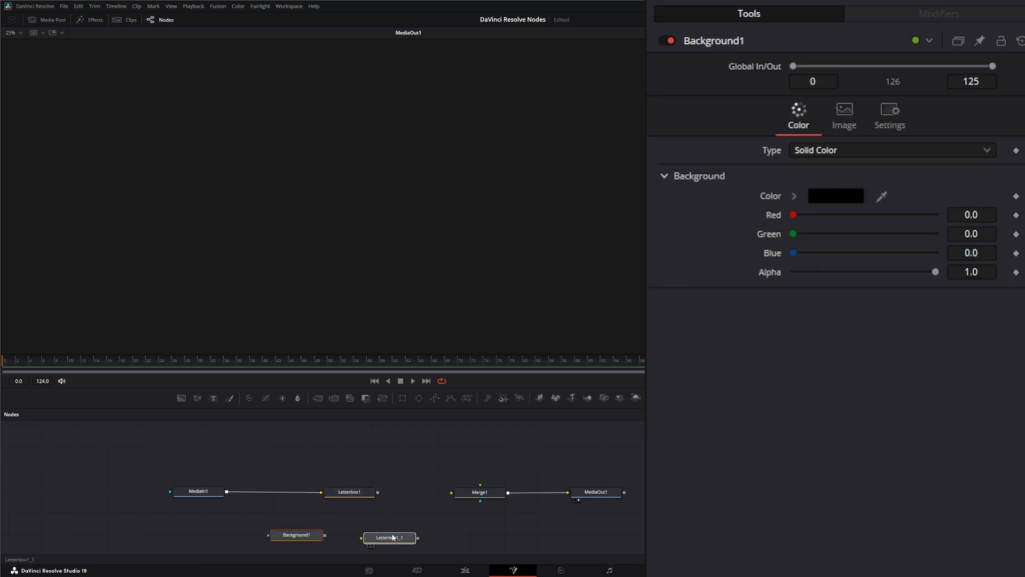
click(389, 537)
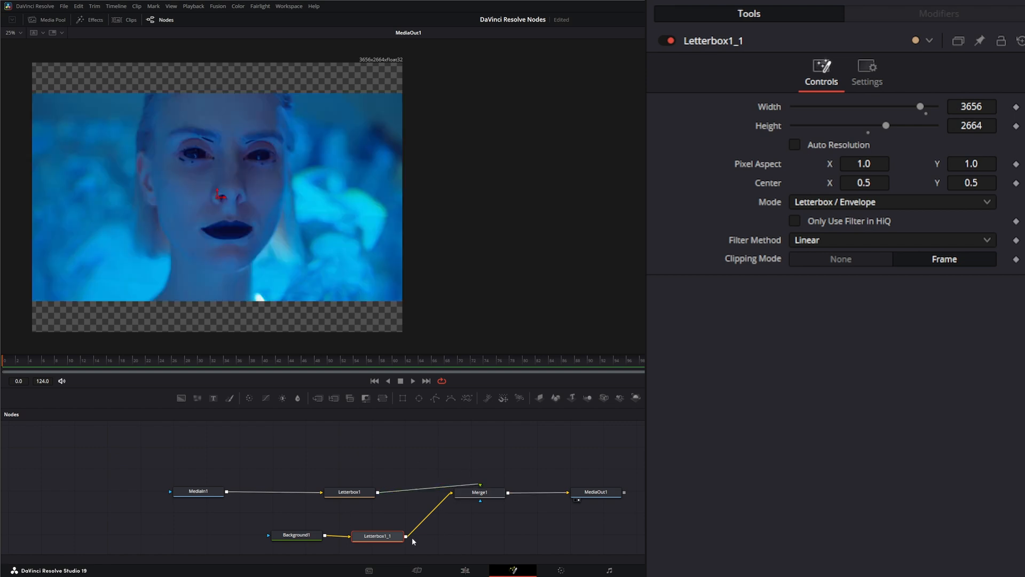
click(376, 536)
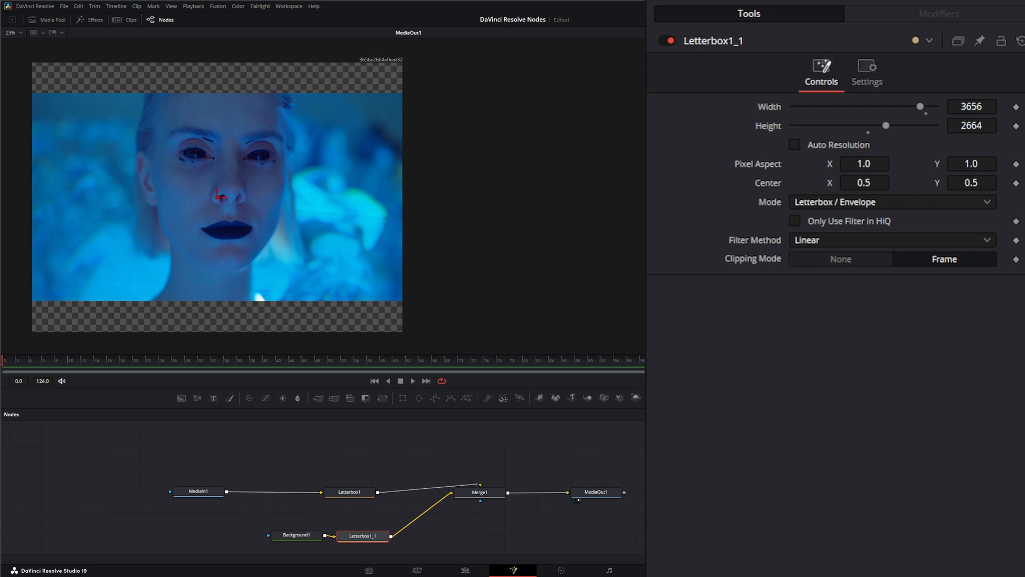
click(890, 201)
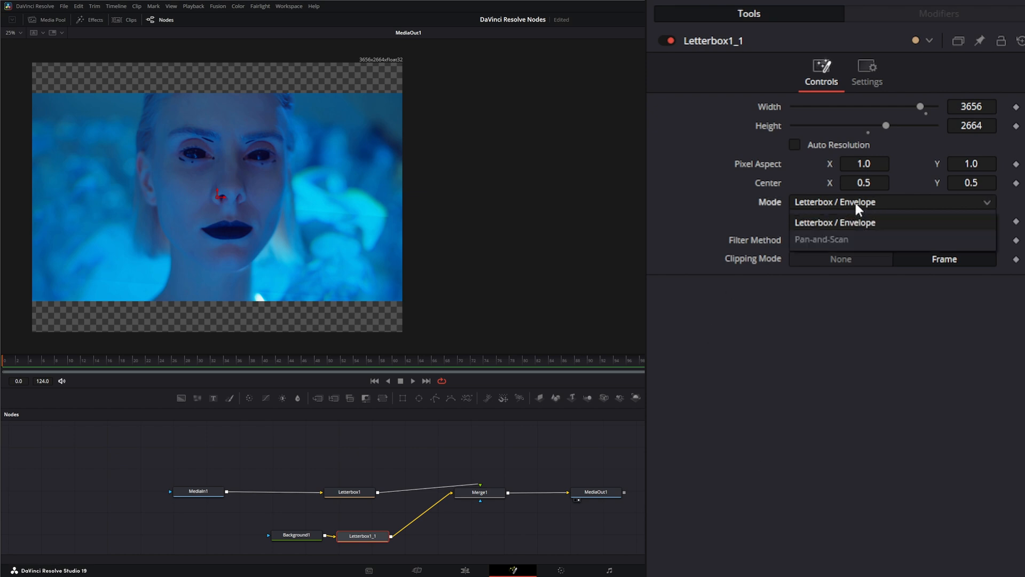
Set Letterbox1_1 to Pan-and-Scan and play the composite to check the black bars
click(822, 239)
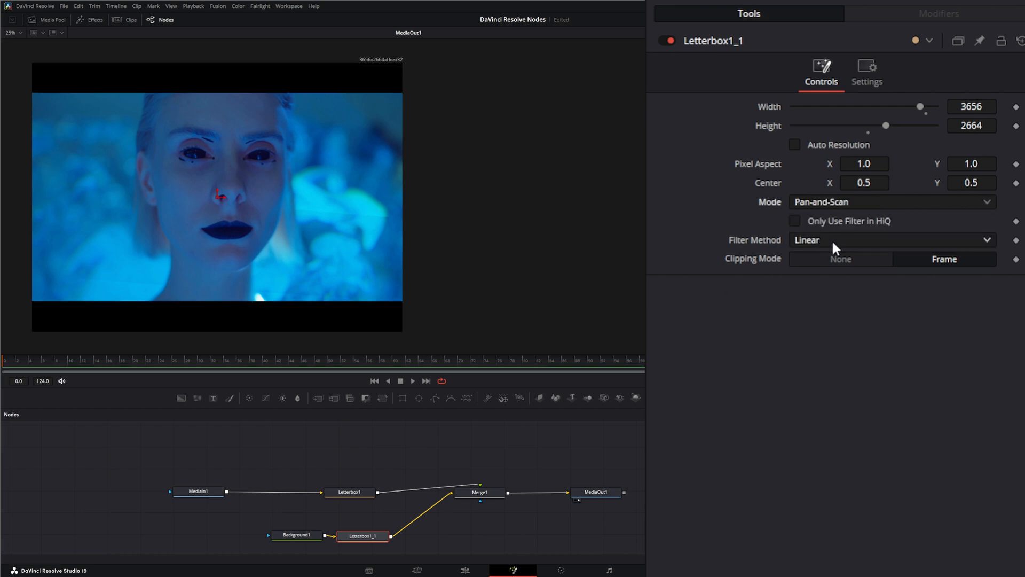
mouse_move(72, 283)
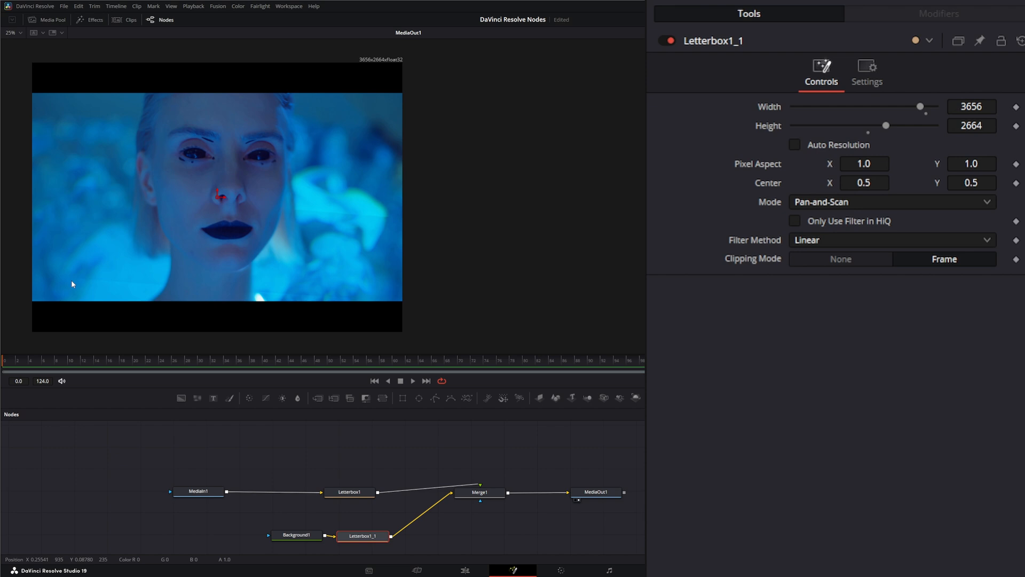
mouse_move(296, 105)
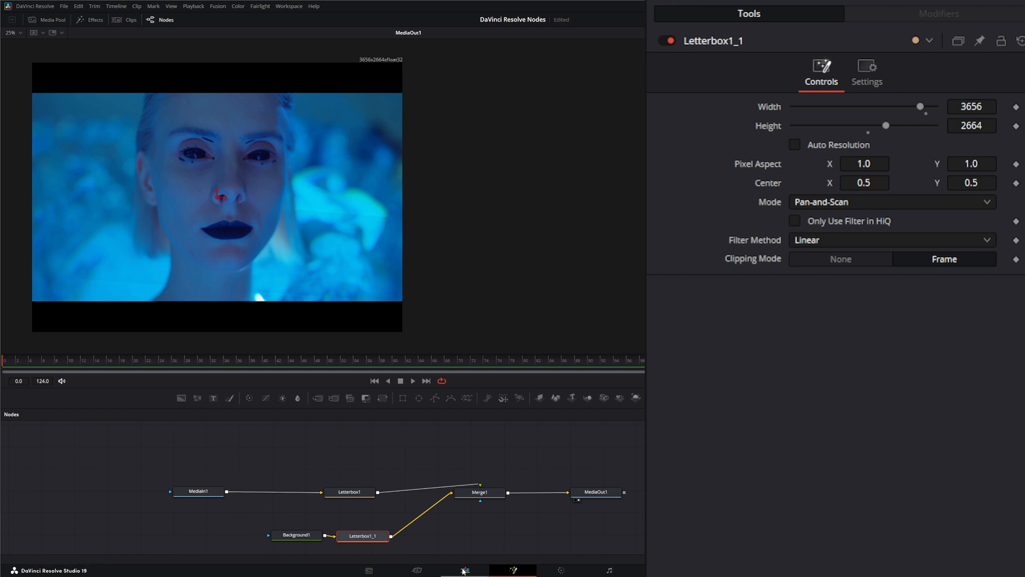
mouse_move(476, 562)
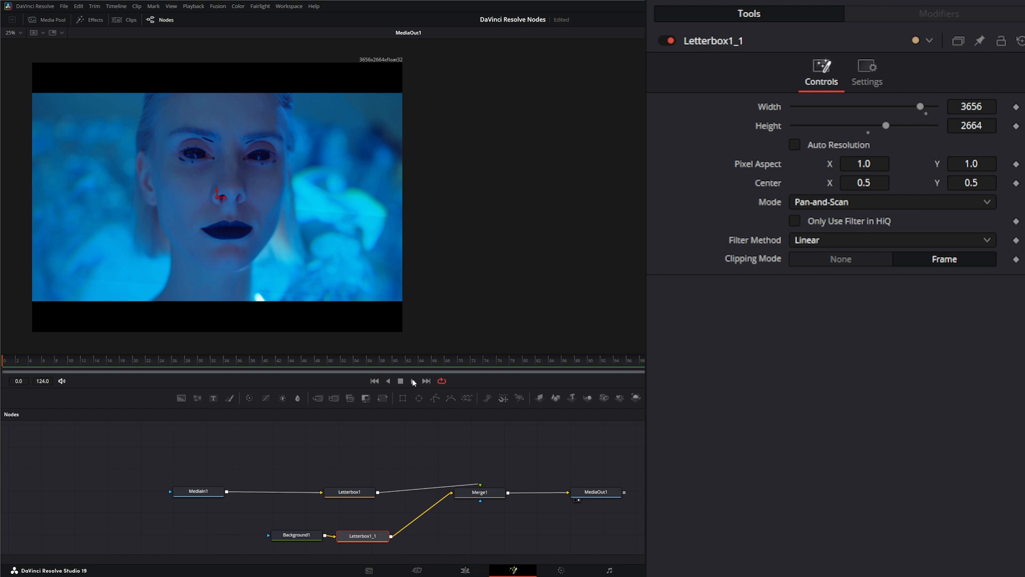
click(413, 381)
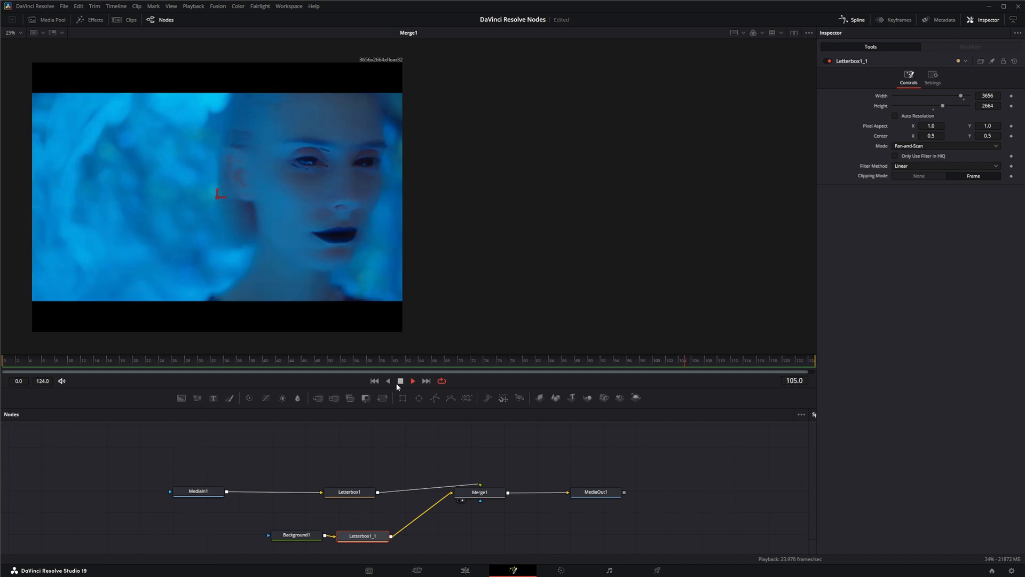
click(373, 381)
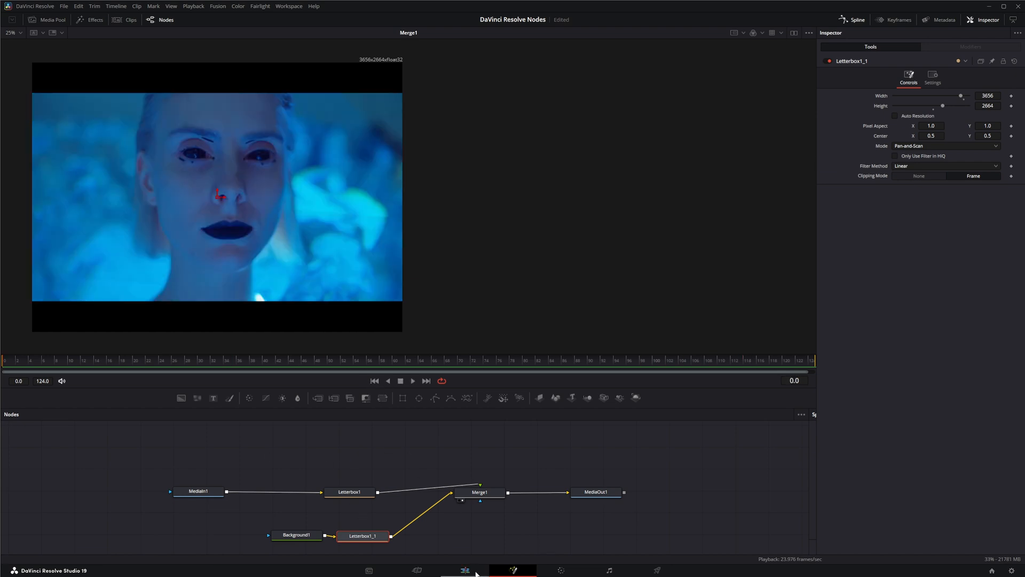
click(465, 570)
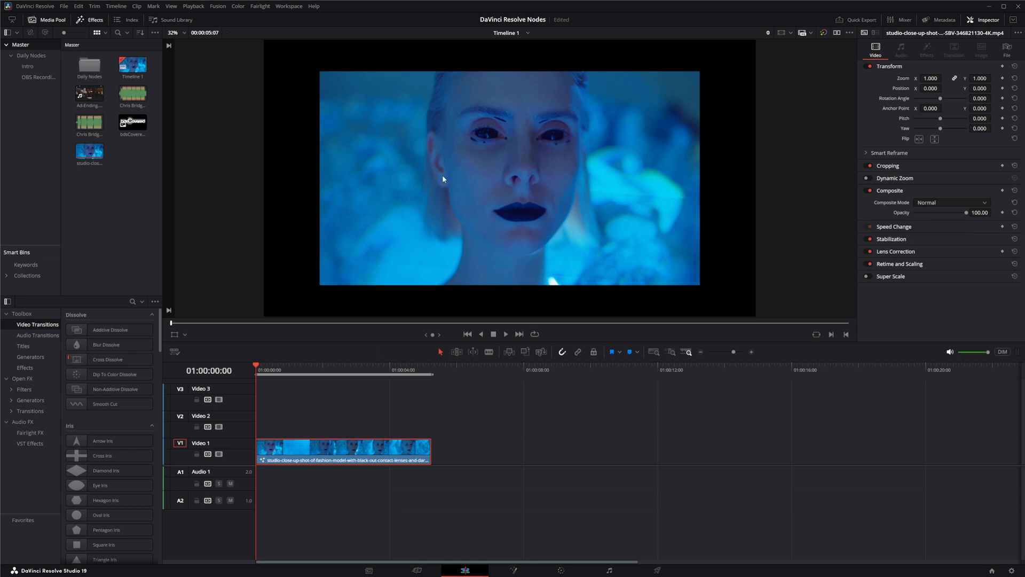
mouse_move(217, 162)
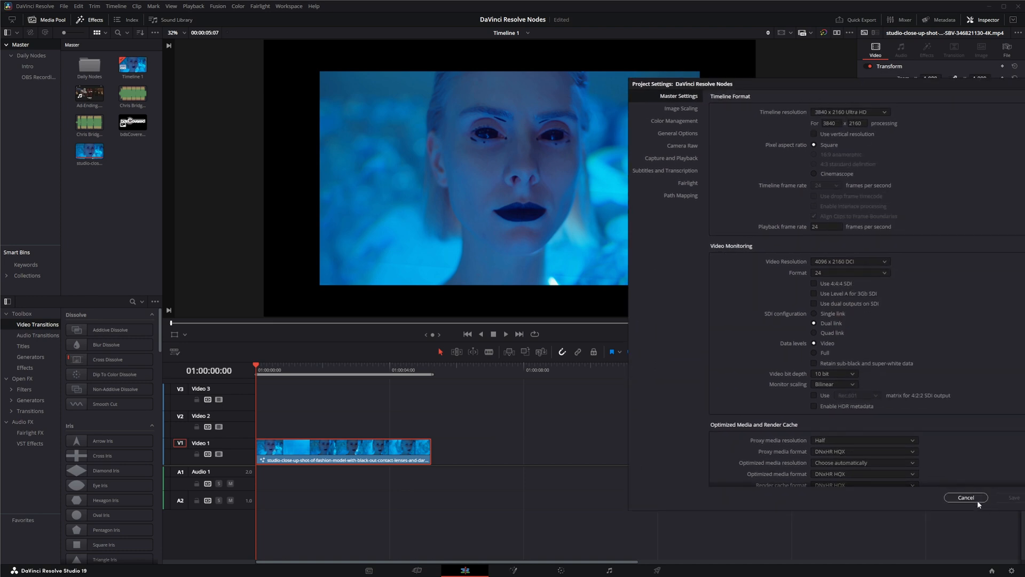
click(965, 497)
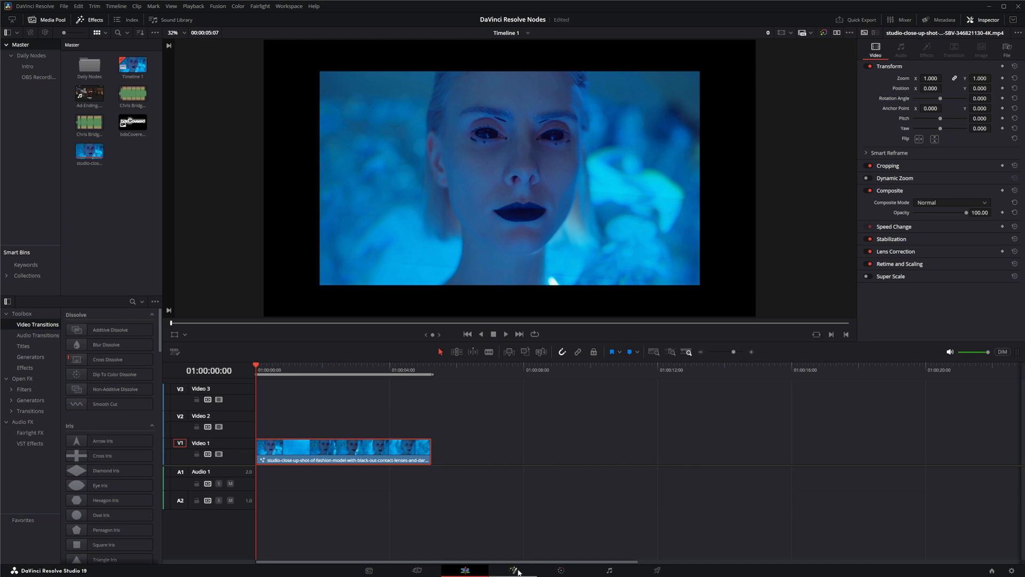
click(513, 570)
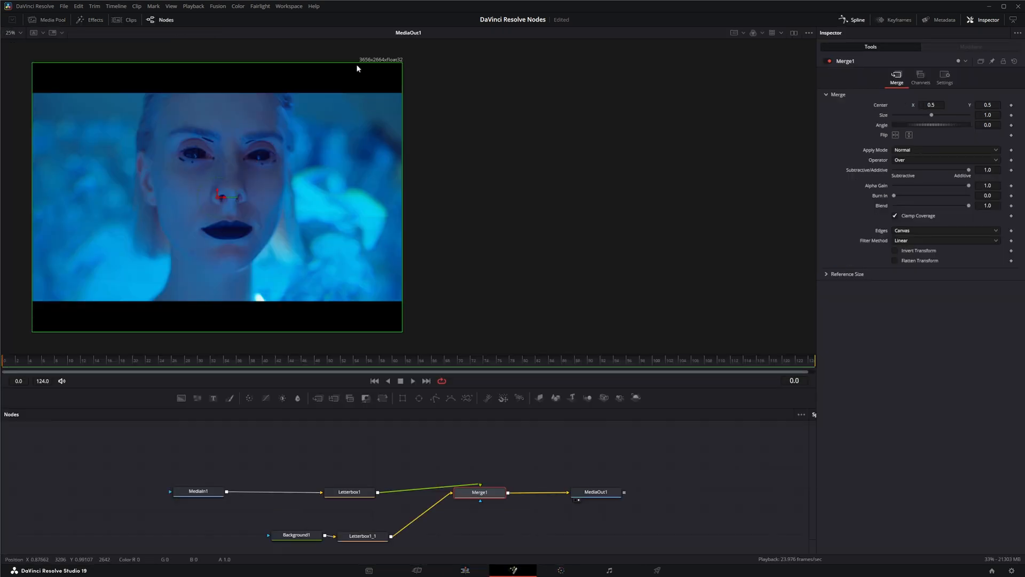
mouse_move(390, 66)
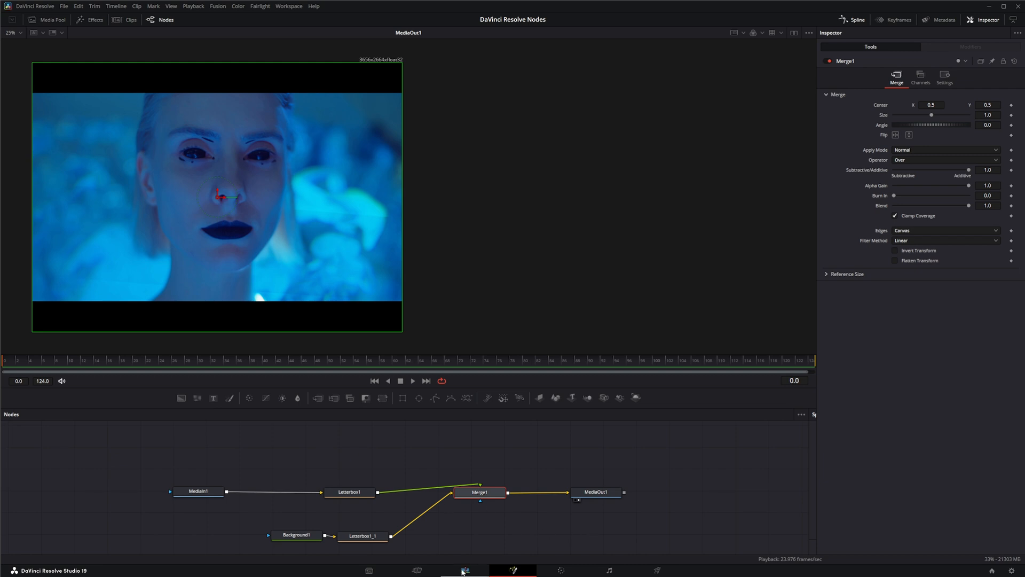
Set the timeline resolution to 3654 x 2664 Academy from the Edit page
click(466, 570)
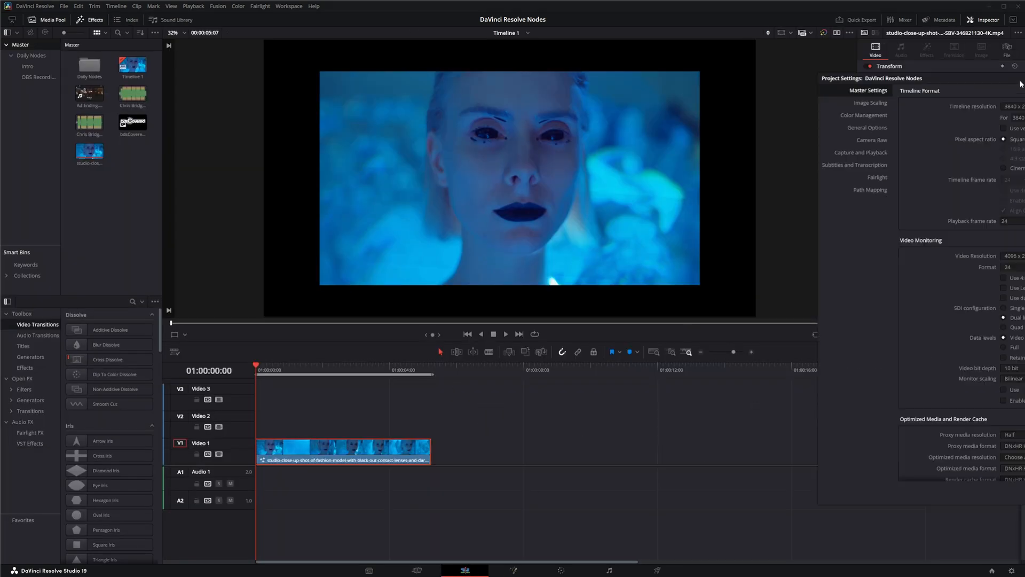
click(814, 108)
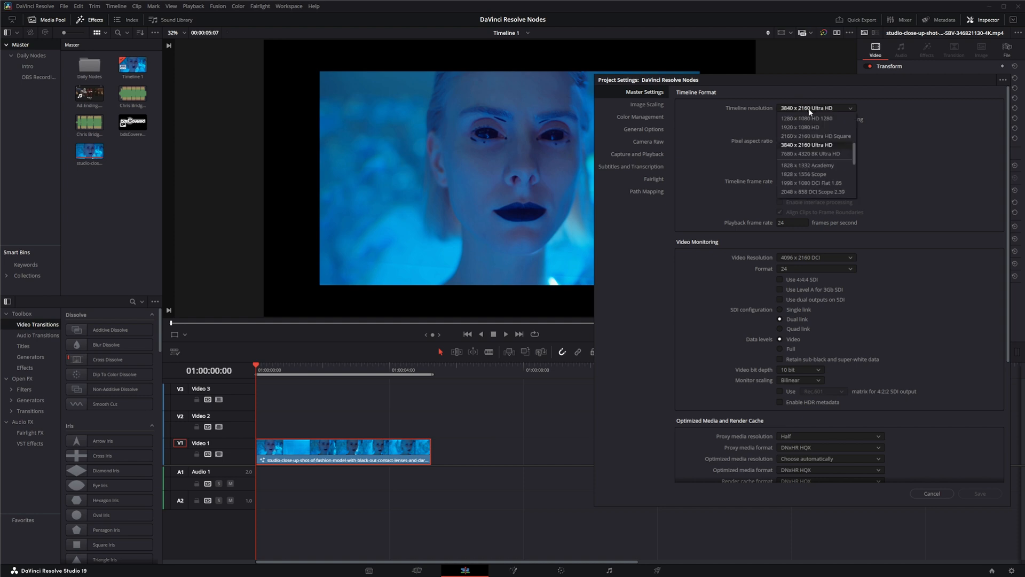
mouse_move(807, 164)
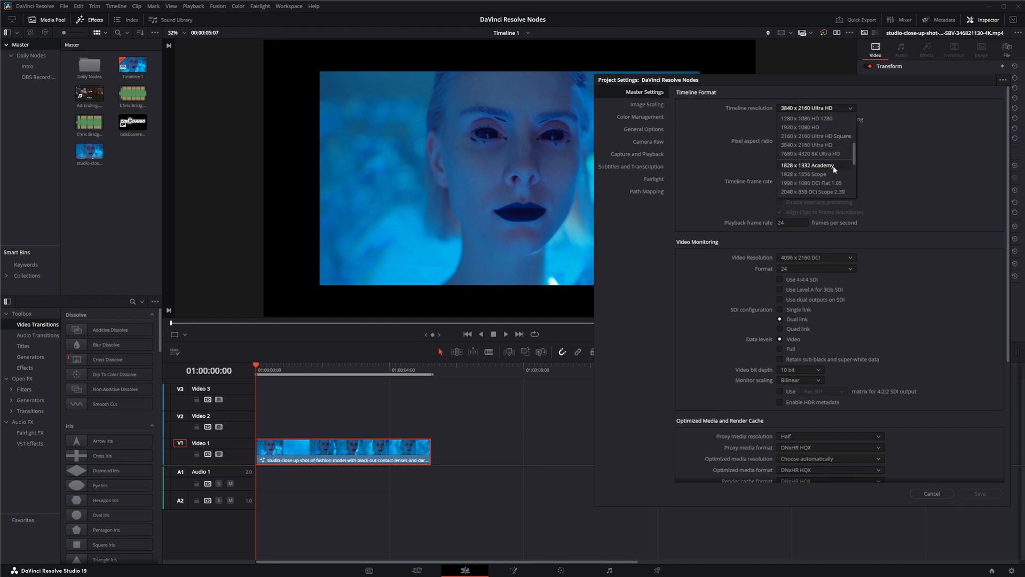
scroll(down, 3)
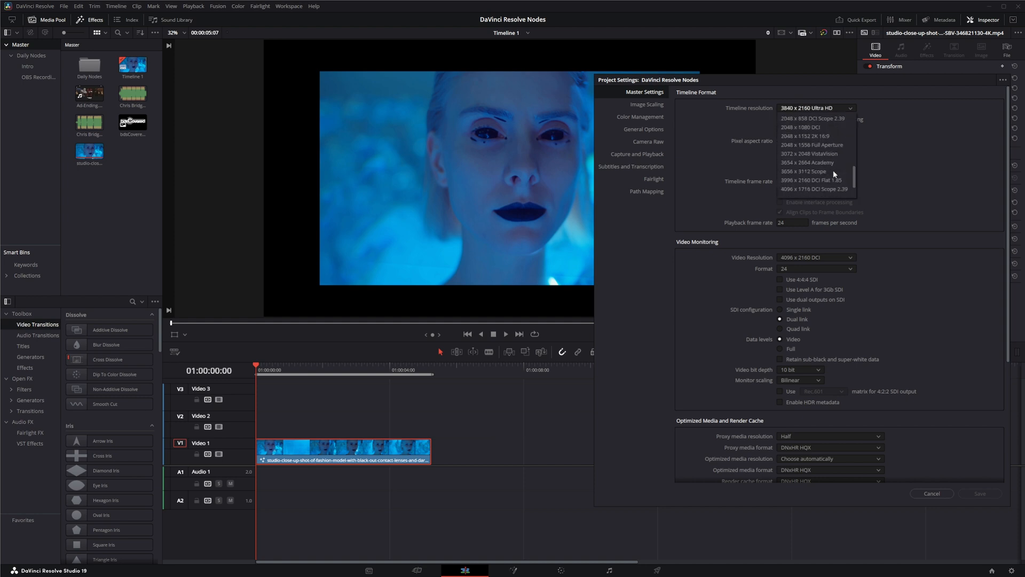
mouse_move(814, 162)
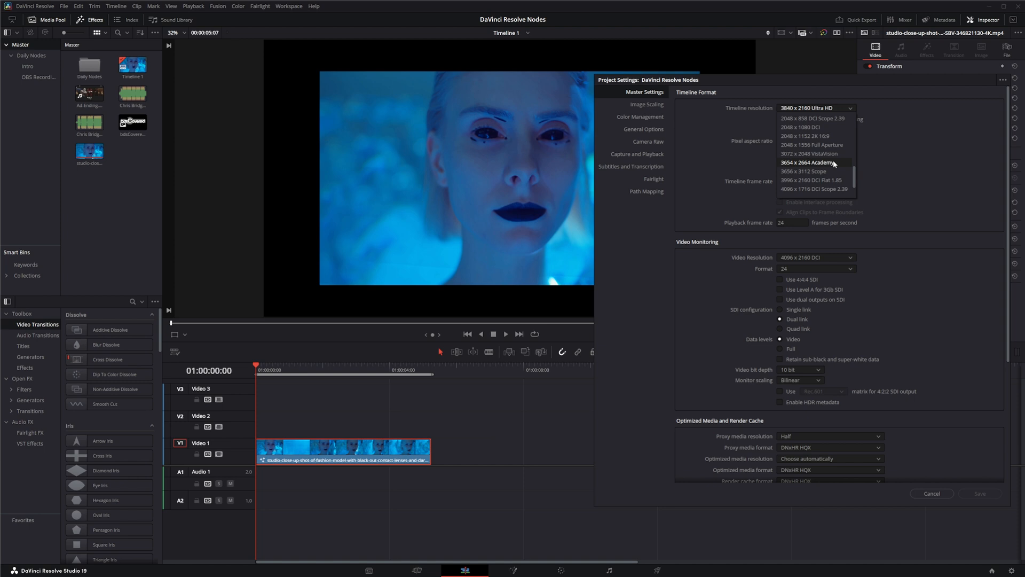
click(813, 162)
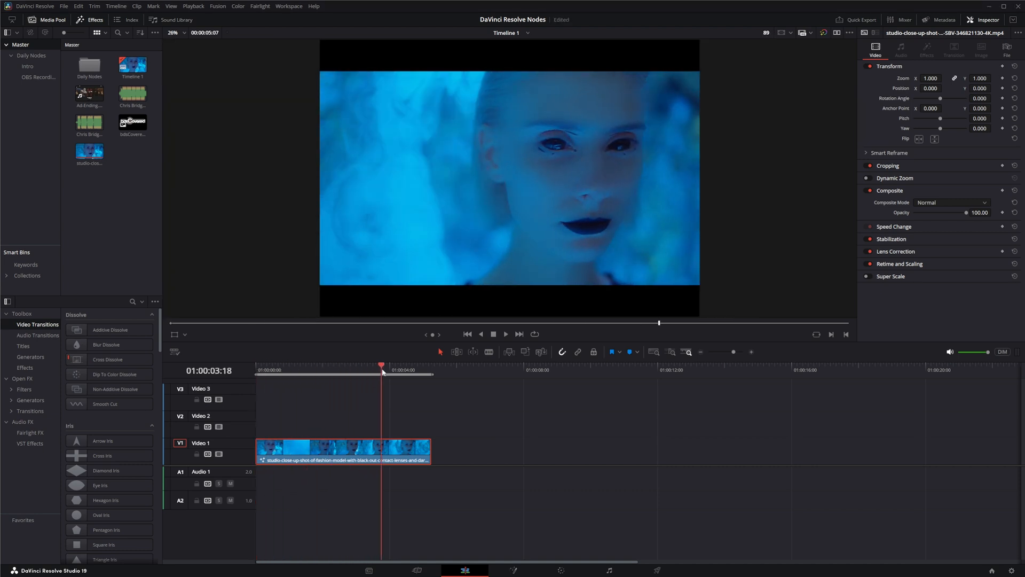
click(283, 370)
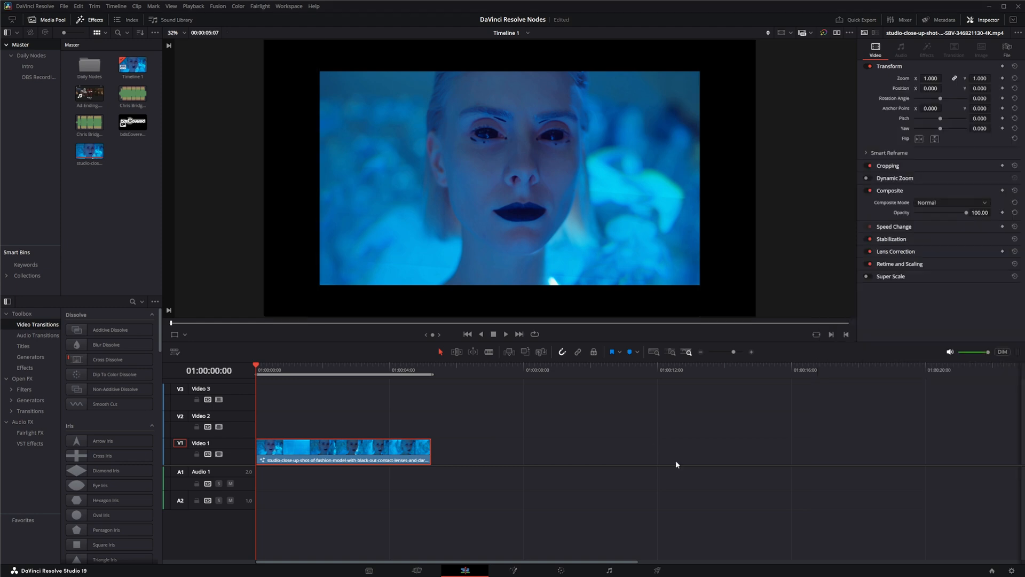
Switch to the Fusion page and play the letterboxed composite with Merge1 selected
click(314, 370)
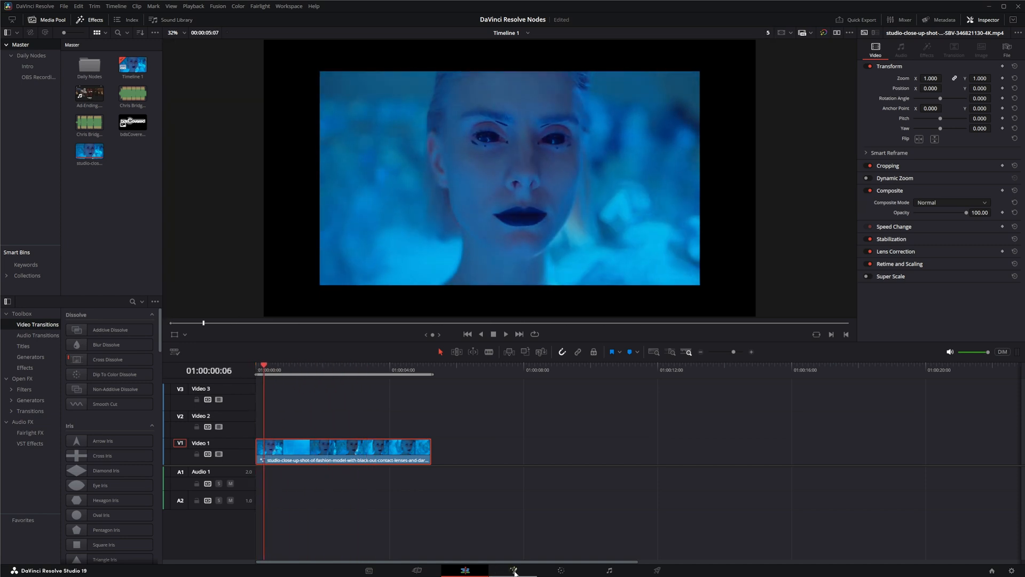
click(512, 570)
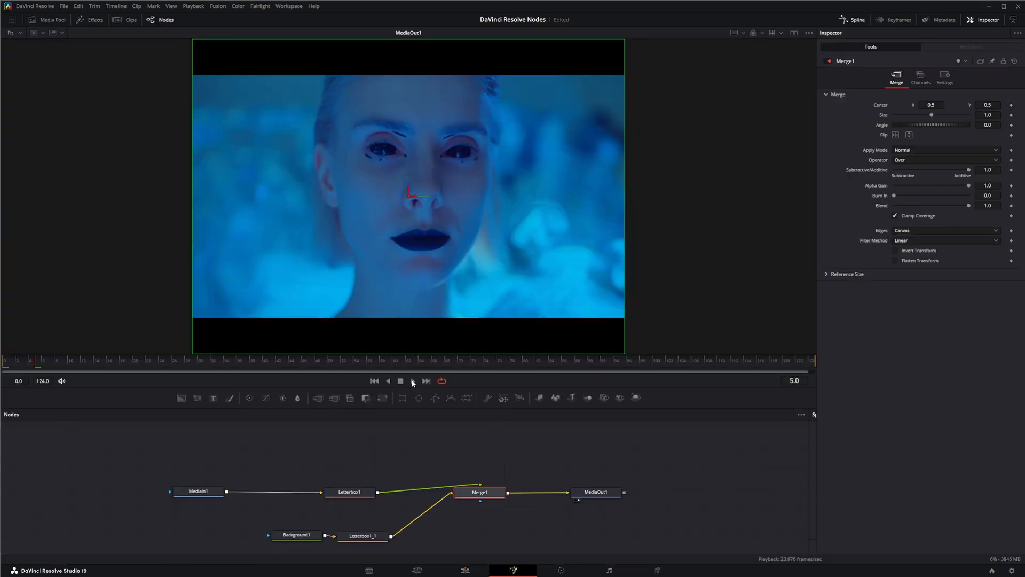
click(412, 381)
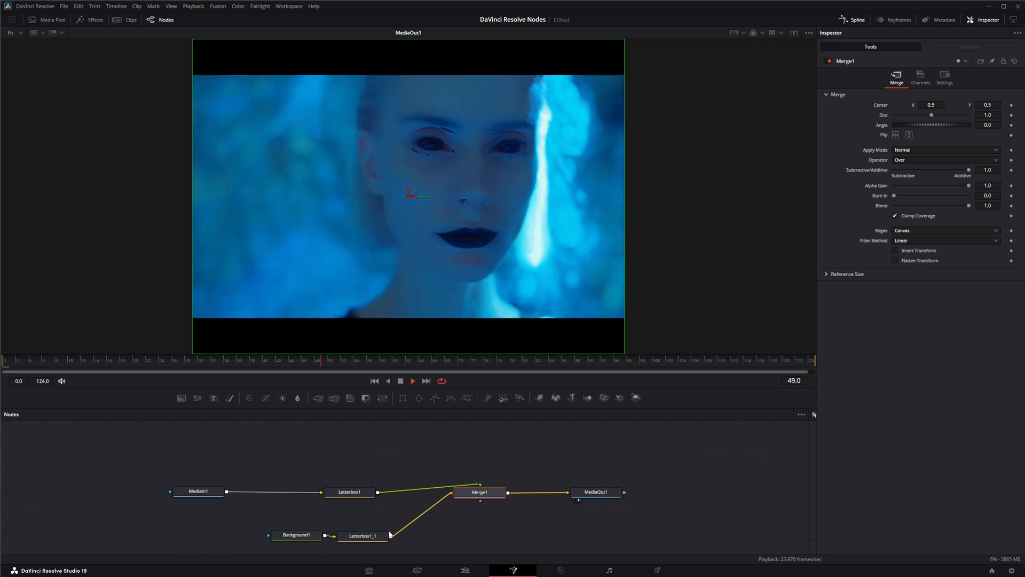